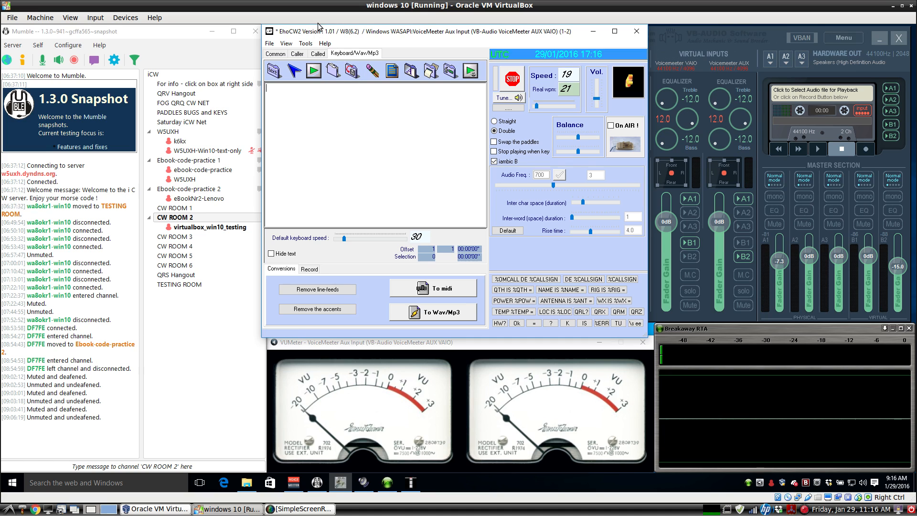
mouse_move(457, 38)
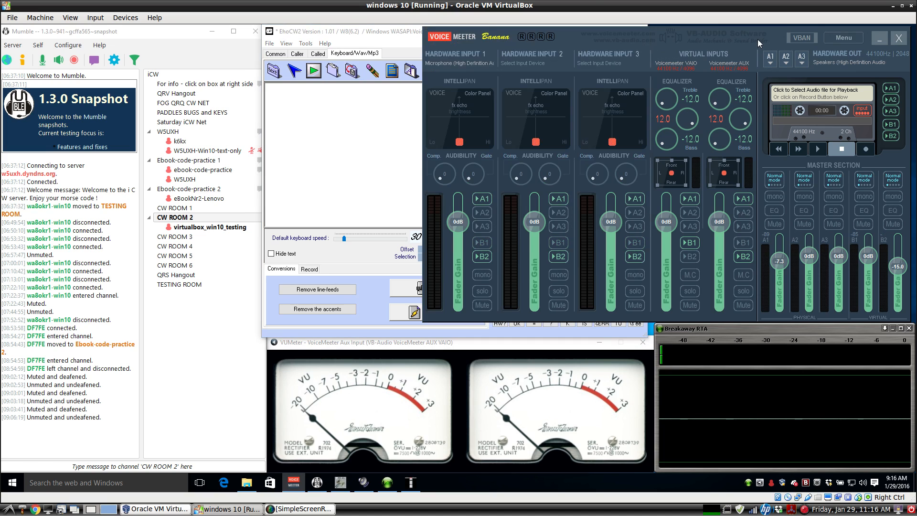
mouse_move(483, 224)
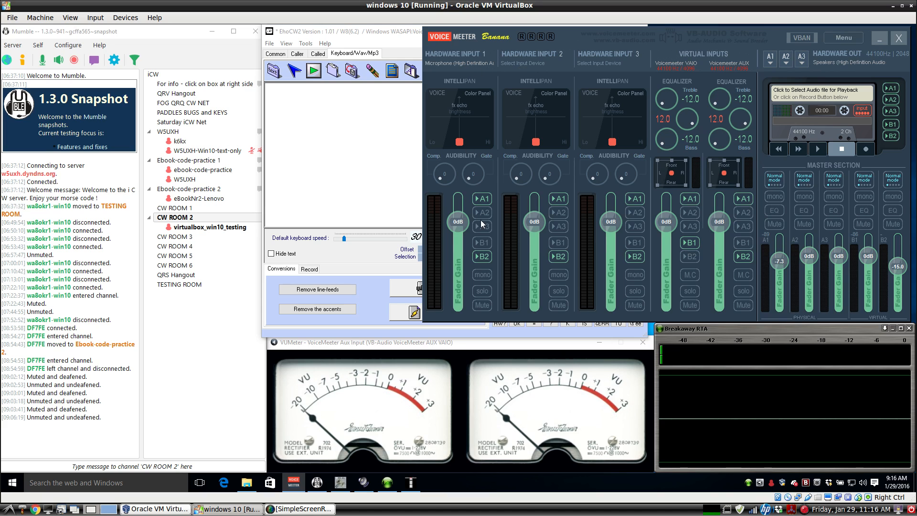
mouse_move(486, 262)
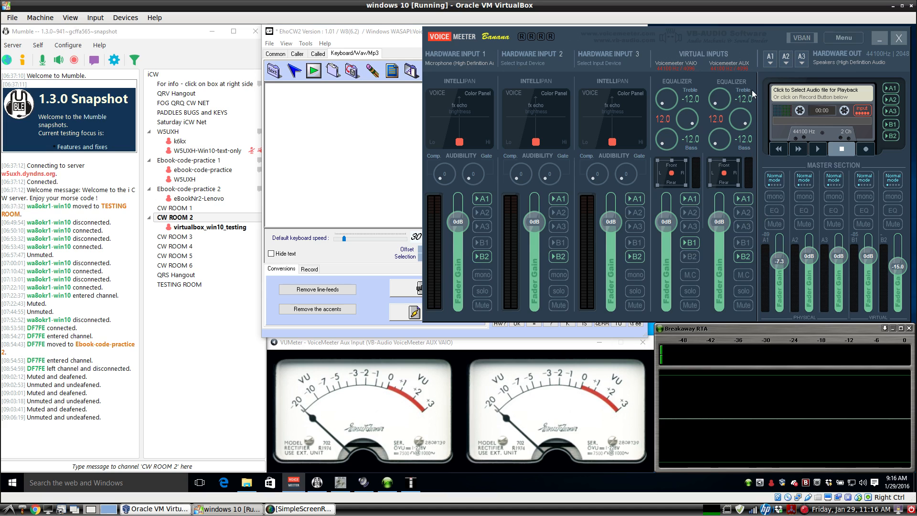
mouse_move(740, 70)
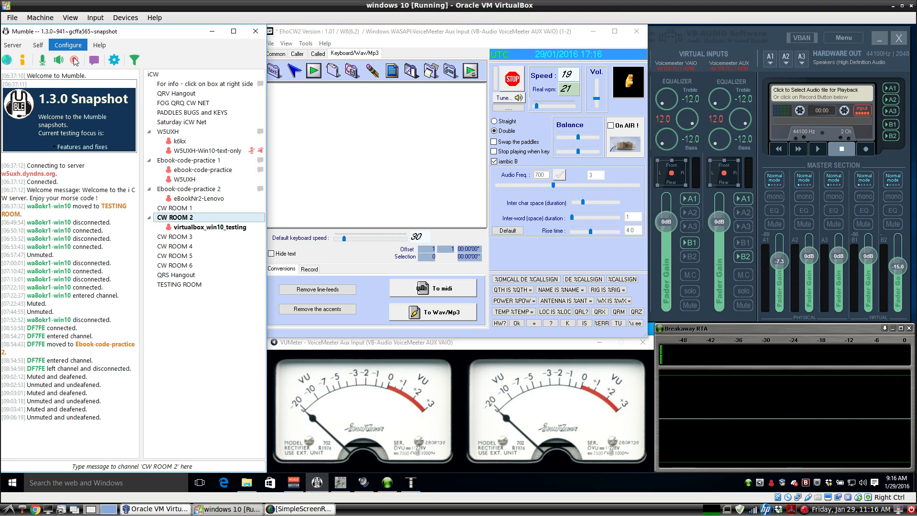
Step: Join Ebook-code-practice 2, visit CW ROOM 3, then return to Ebook-code-practice 2, muted and deafened
click(67, 44)
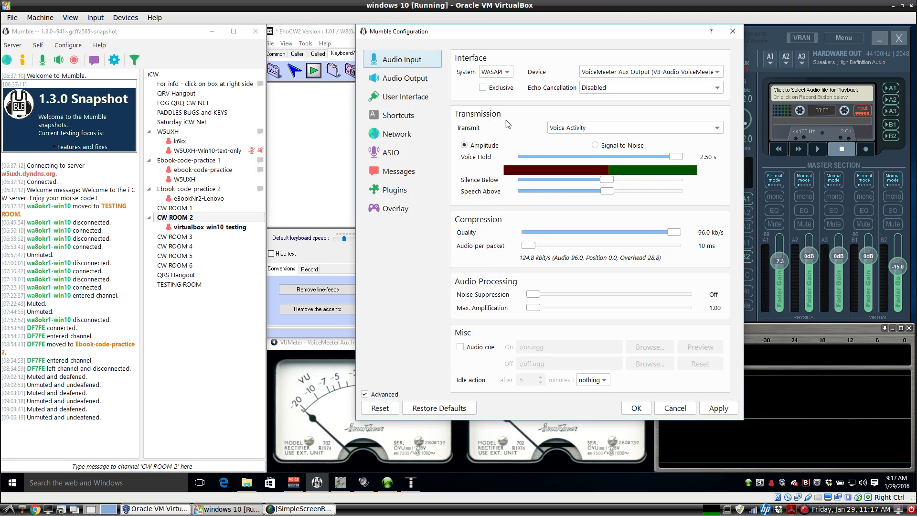
mouse_move(617, 66)
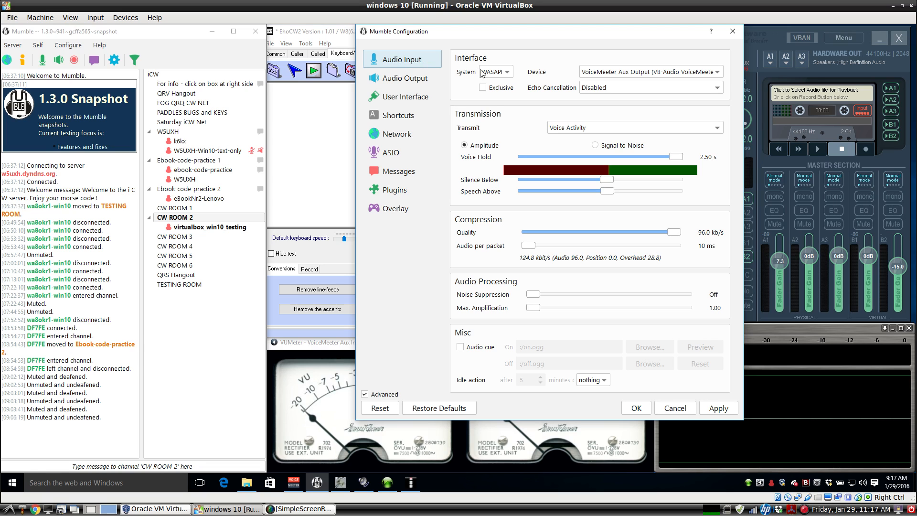
click(401, 77)
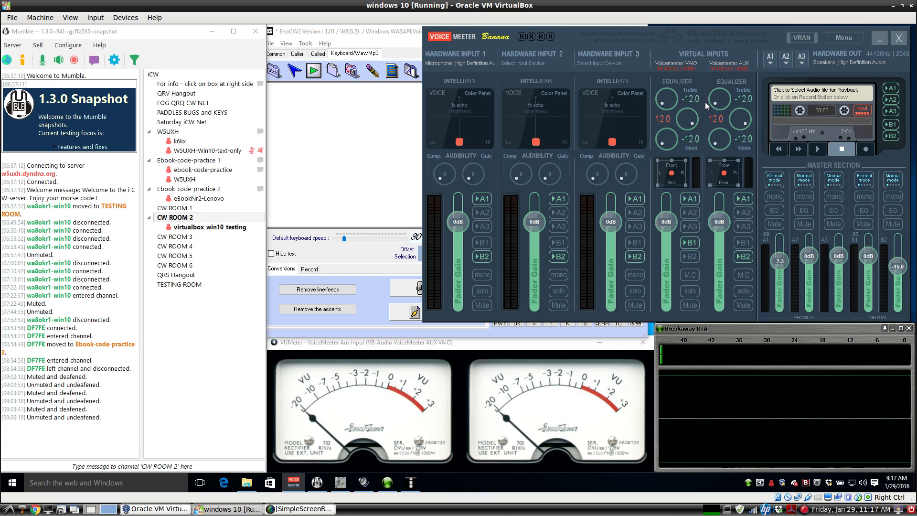
mouse_move(688, 70)
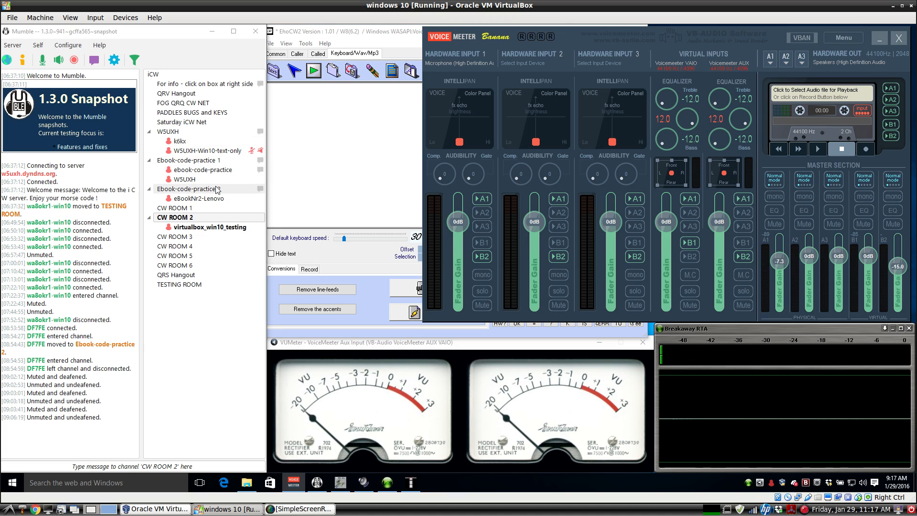
click(189, 188)
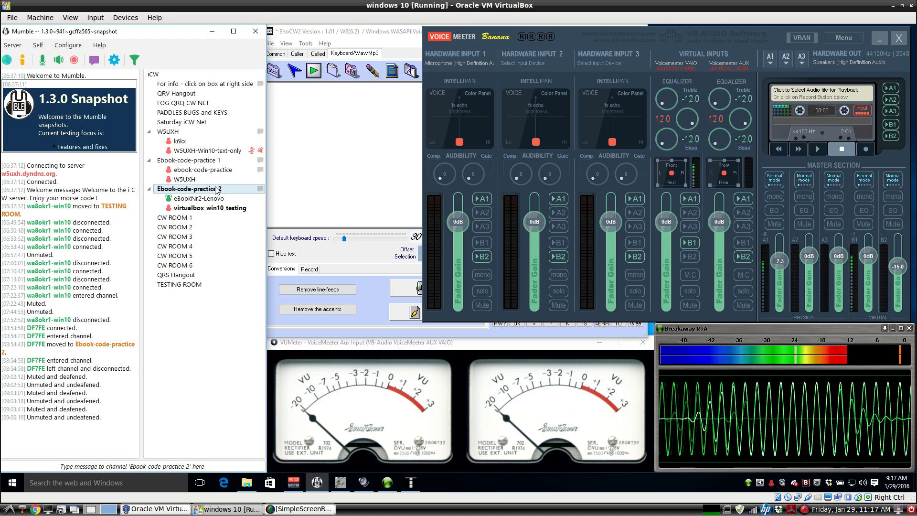
click(174, 237)
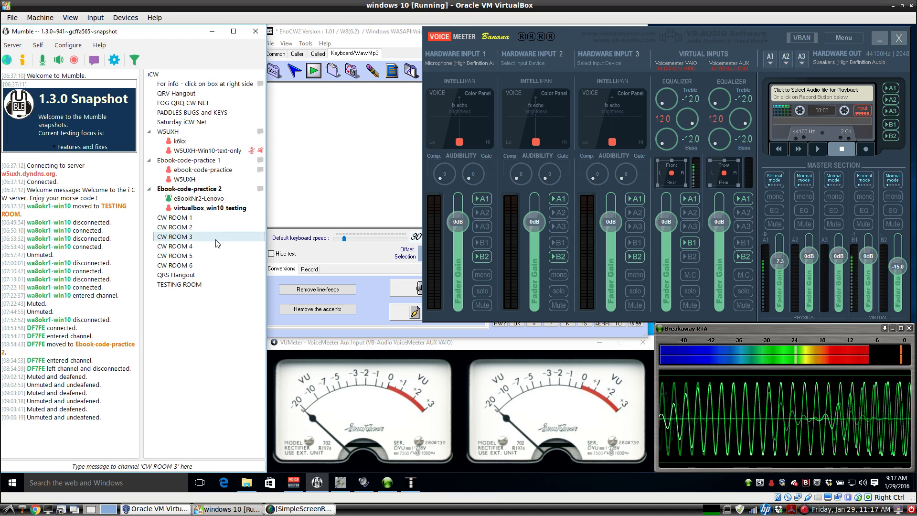
click(175, 227)
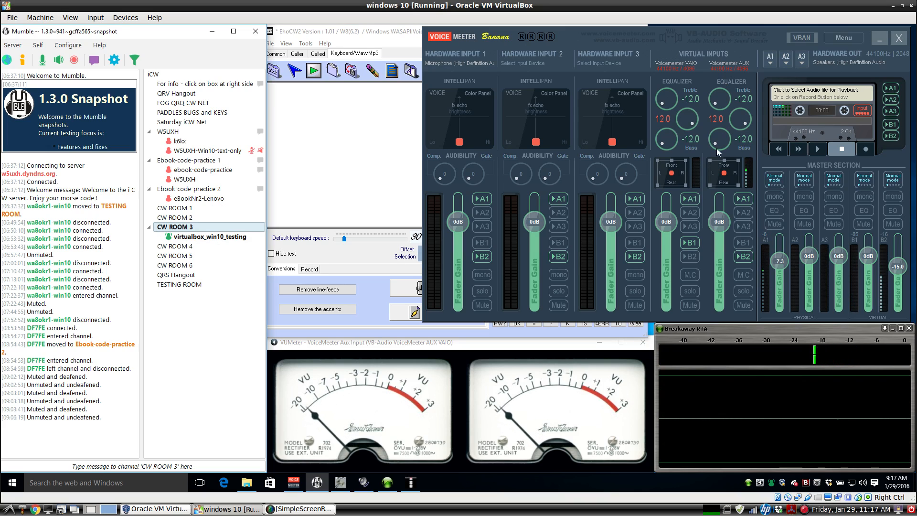
mouse_move(723, 256)
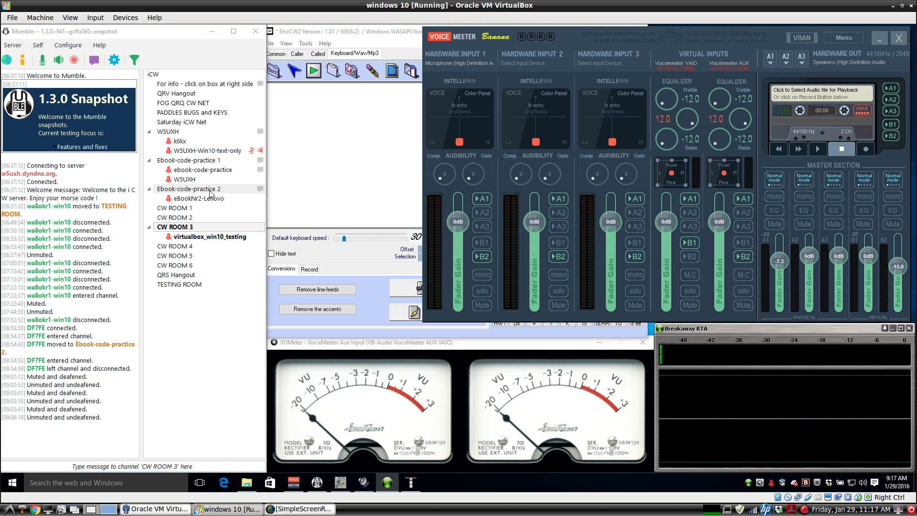
click(198, 188)
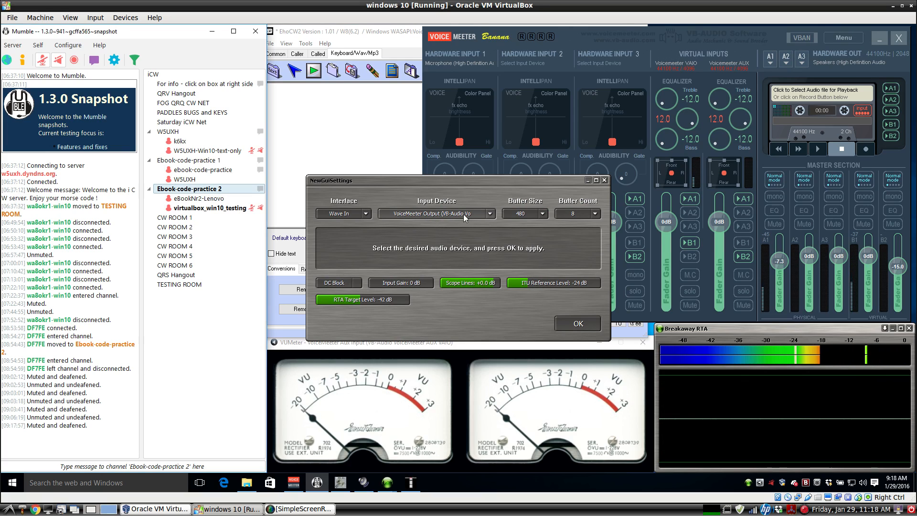
Step: Close Breakaway RTA's input-device settings dialog, keeping VoiceMeeter Output as its input
click(490, 213)
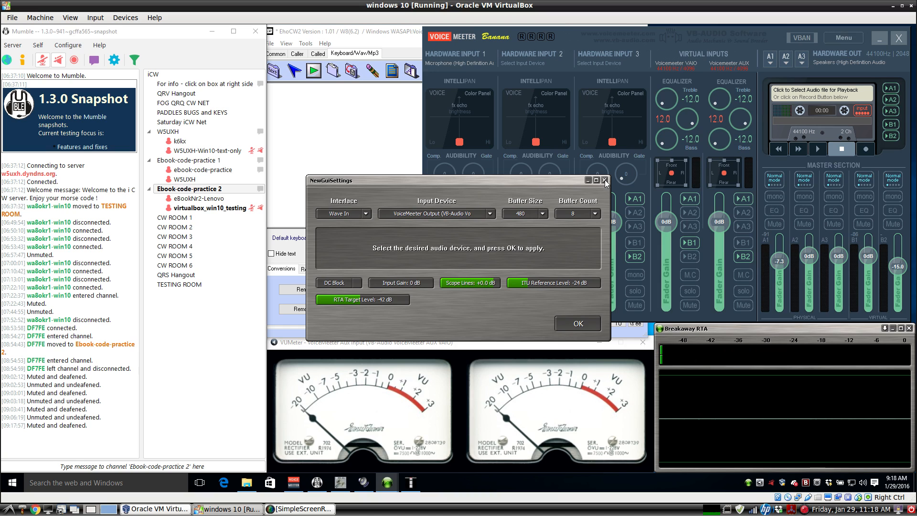
click(605, 180)
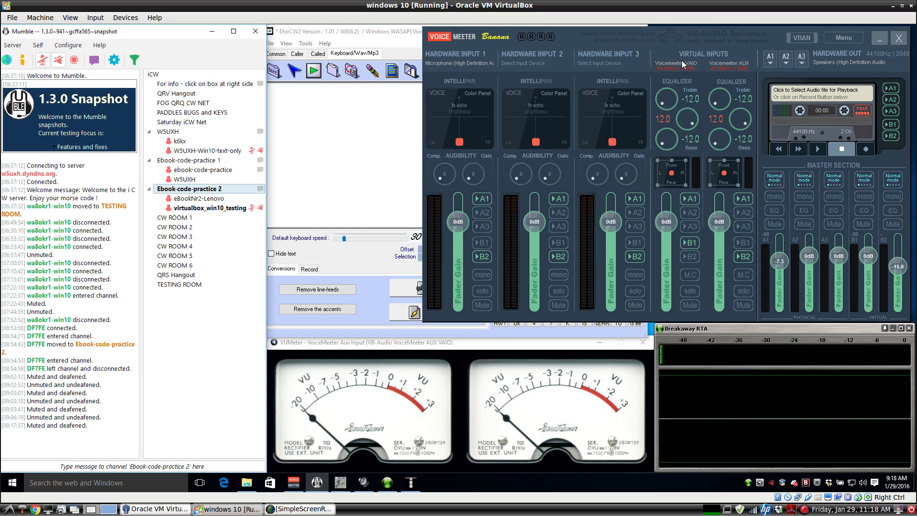
mouse_move(687, 196)
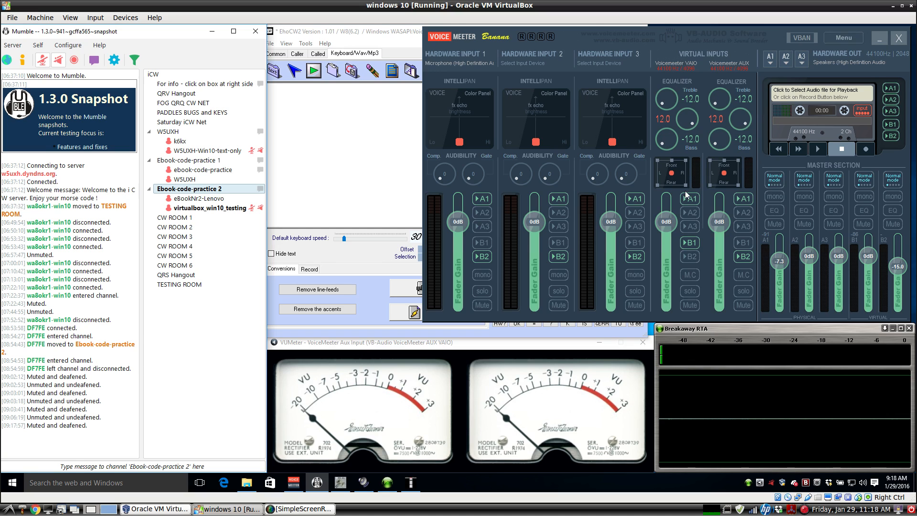
mouse_move(683, 250)
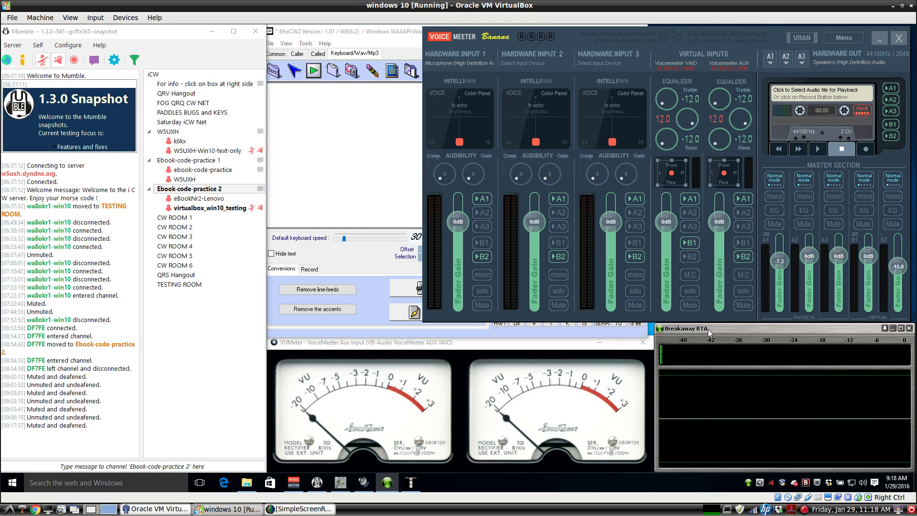
right_click(368, 342)
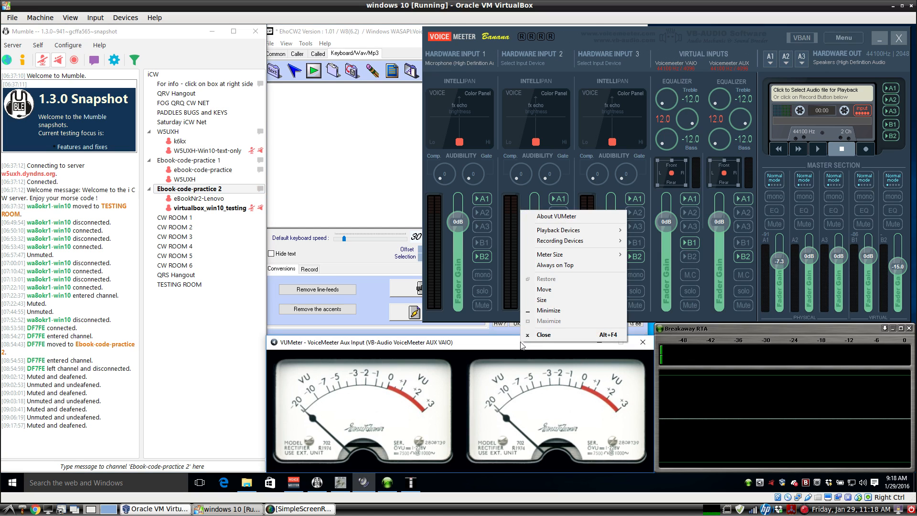
mouse_move(570, 229)
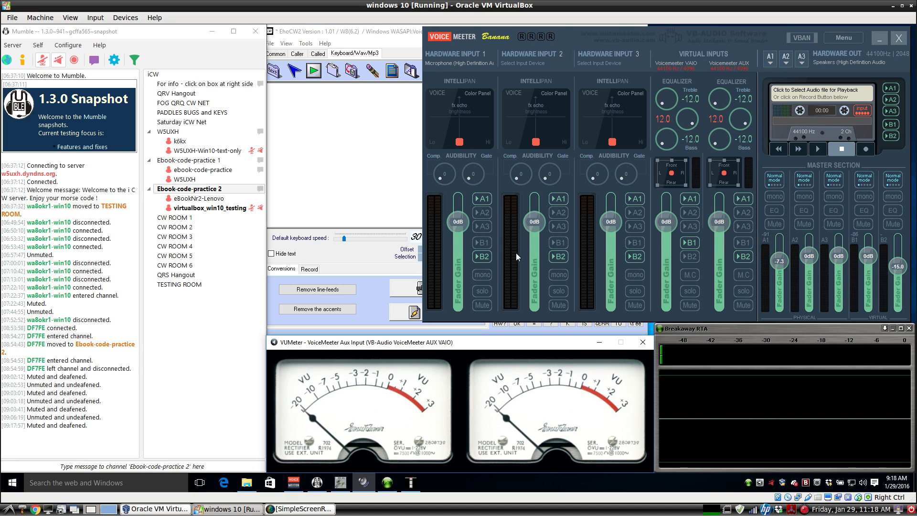
mouse_move(483, 344)
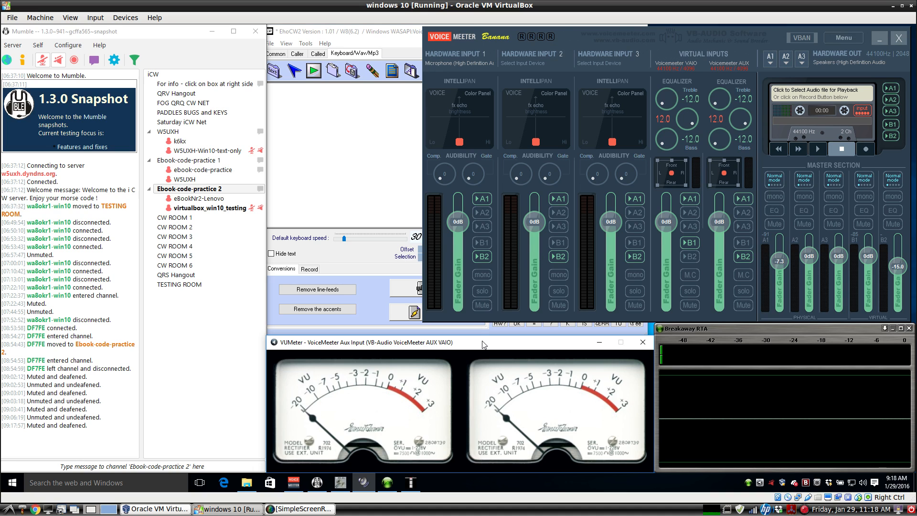
mouse_move(640, 275)
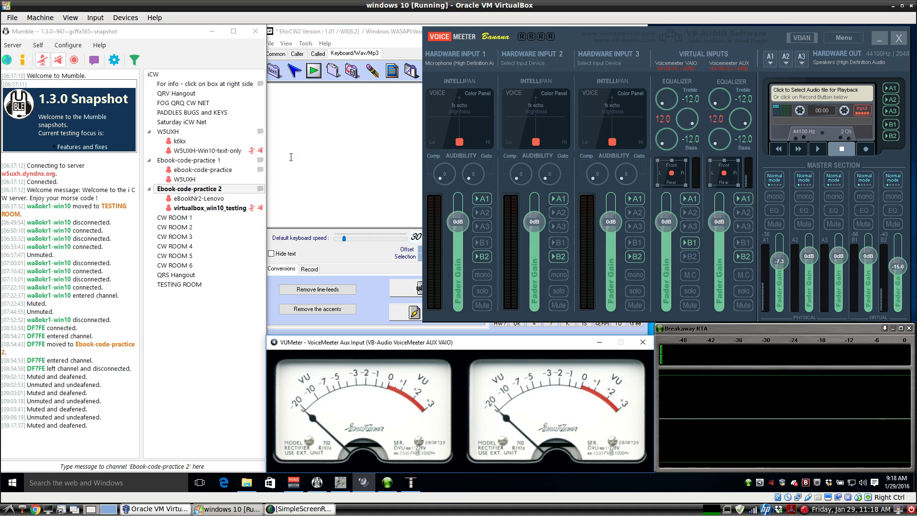
Step: Briefly undeafen Mumble for a test tone, then return to muted and deafened
click(58, 59)
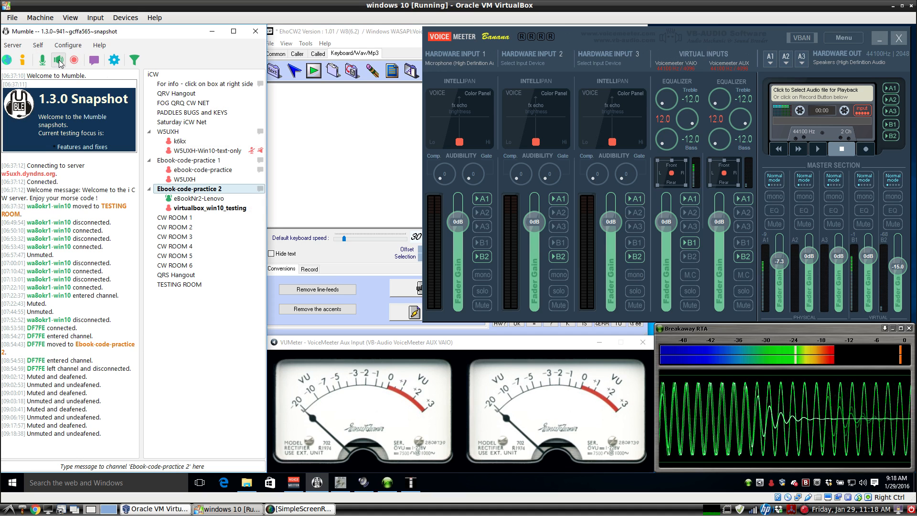
click(57, 60)
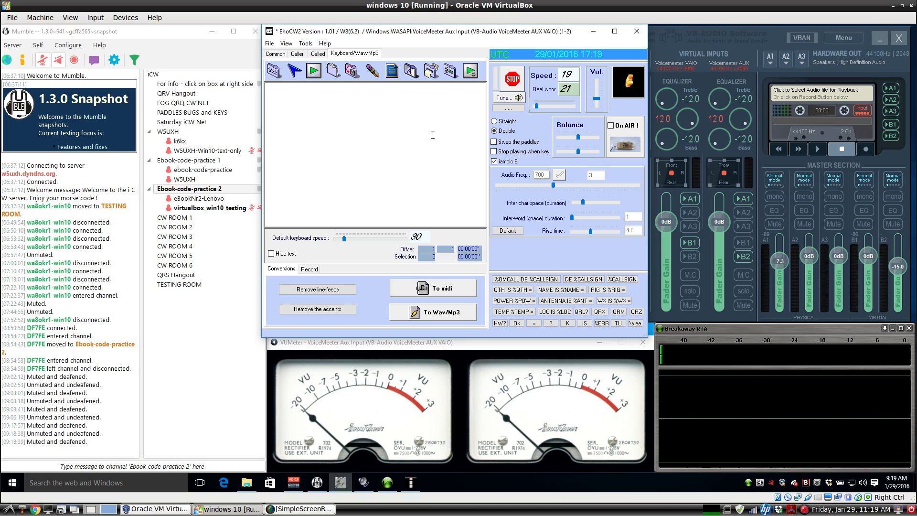
mouse_move(456, 107)
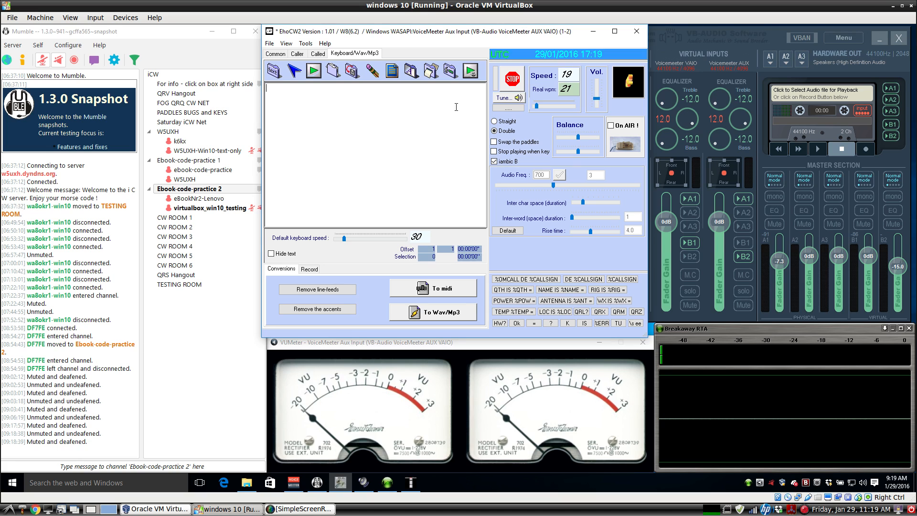
Step: Type 'test' into EhoCW2's keyboard text area
click(494, 130)
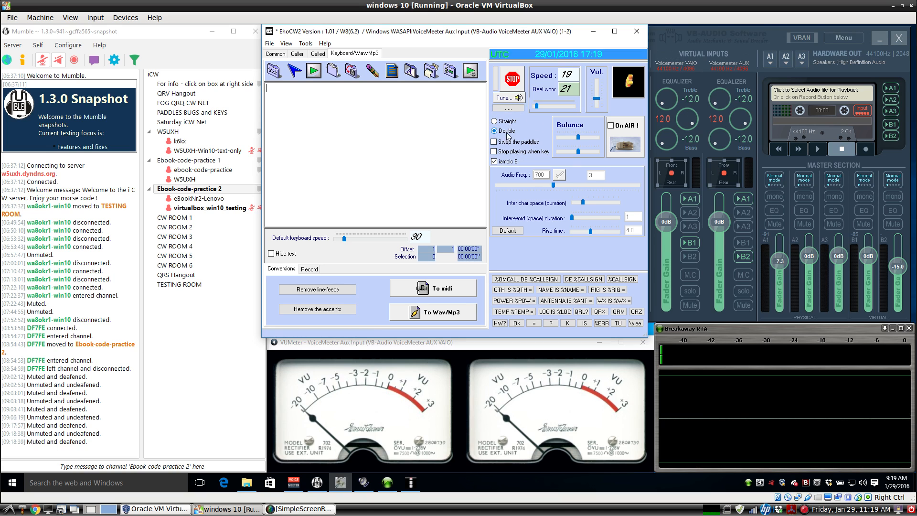
mouse_move(507, 142)
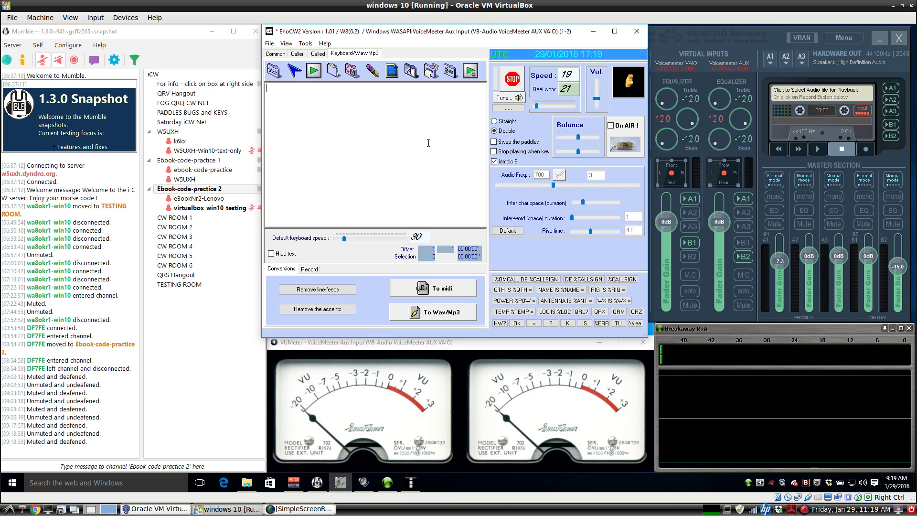
mouse_move(379, 148)
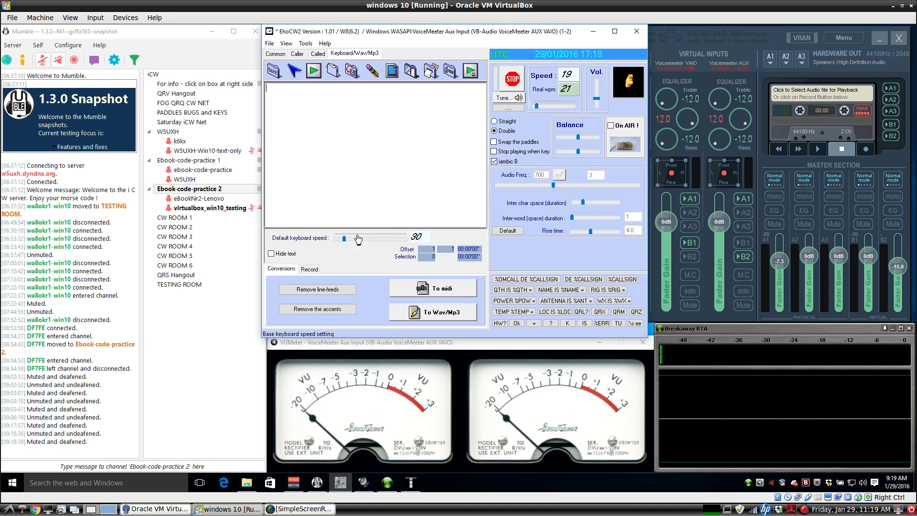
mouse_move(336, 182)
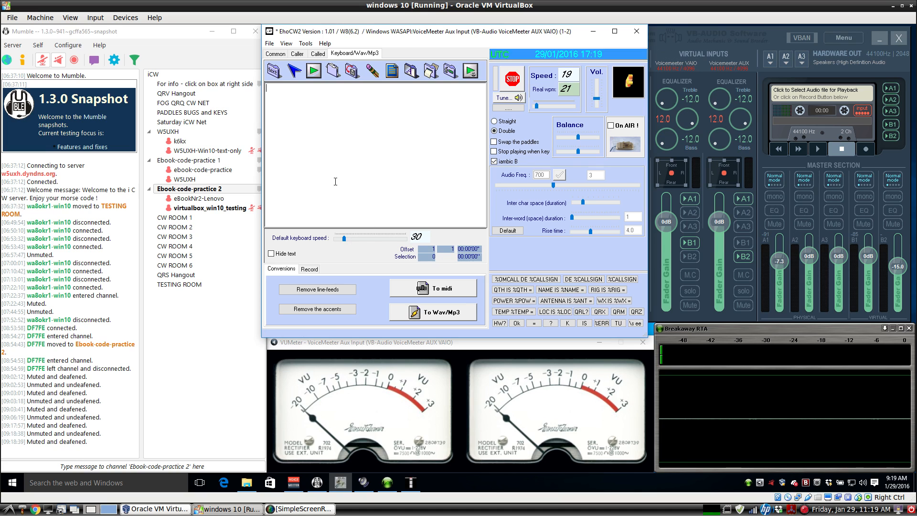
text(test)
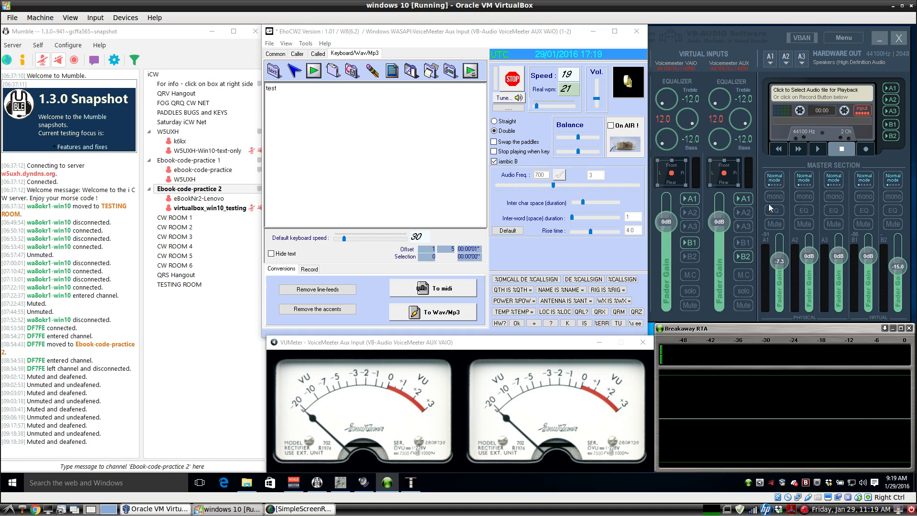
mouse_move(726, 58)
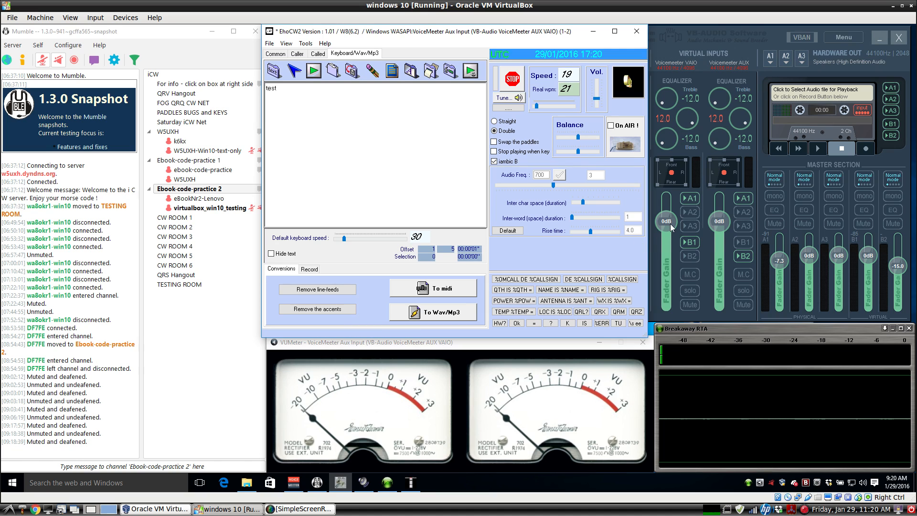
mouse_move(748, 150)
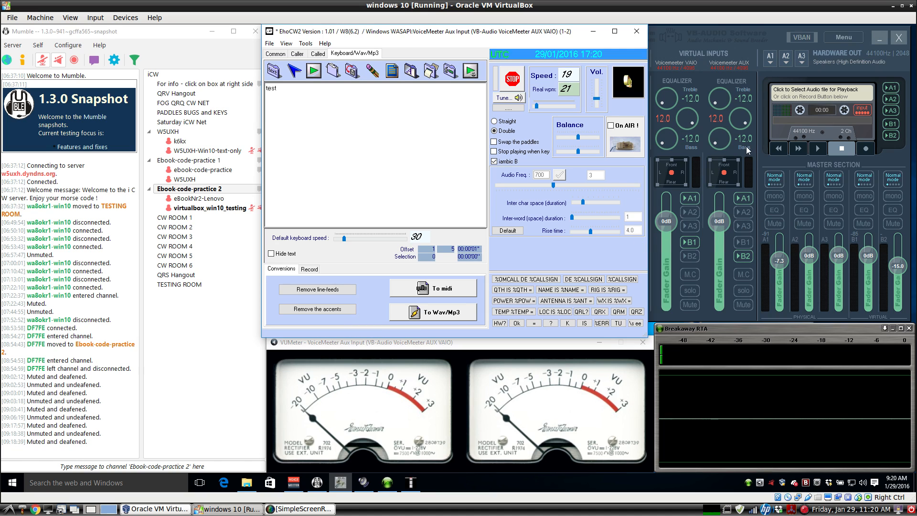
mouse_move(796, 235)
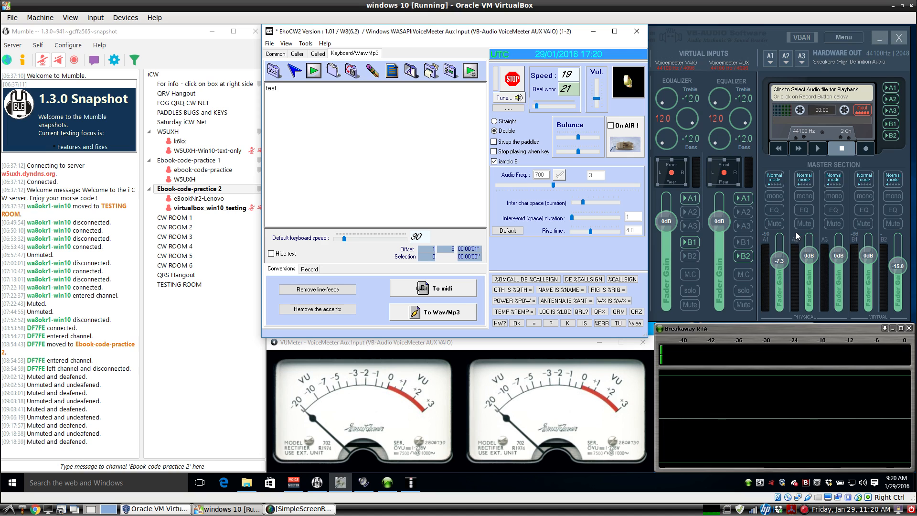
mouse_move(776, 186)
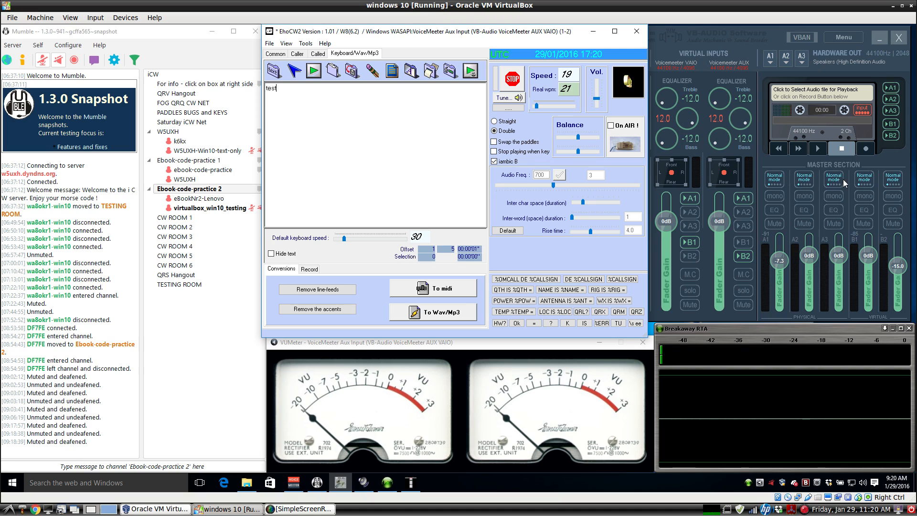
mouse_move(882, 181)
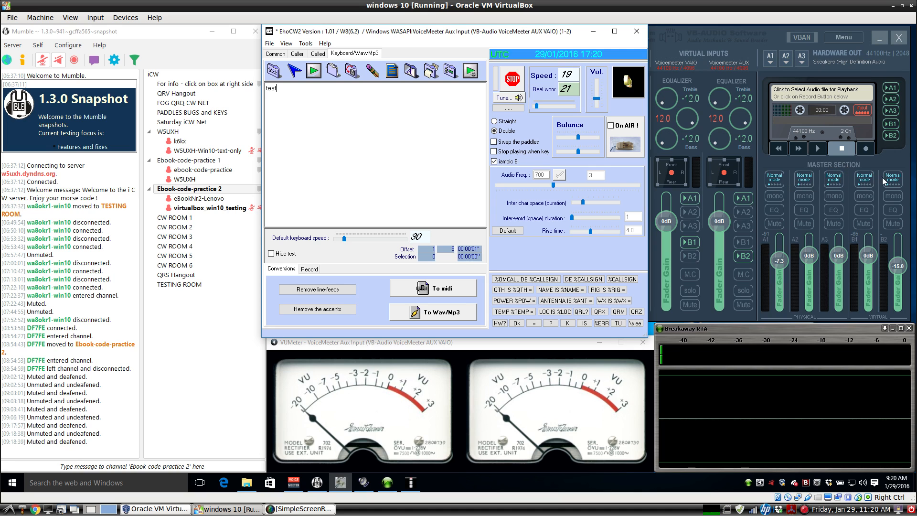
mouse_move(739, 69)
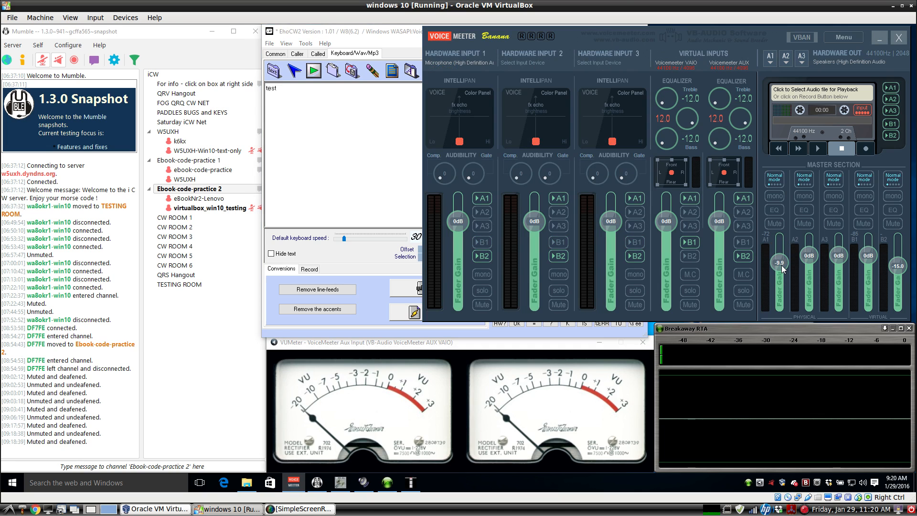
mouse_move(797, 269)
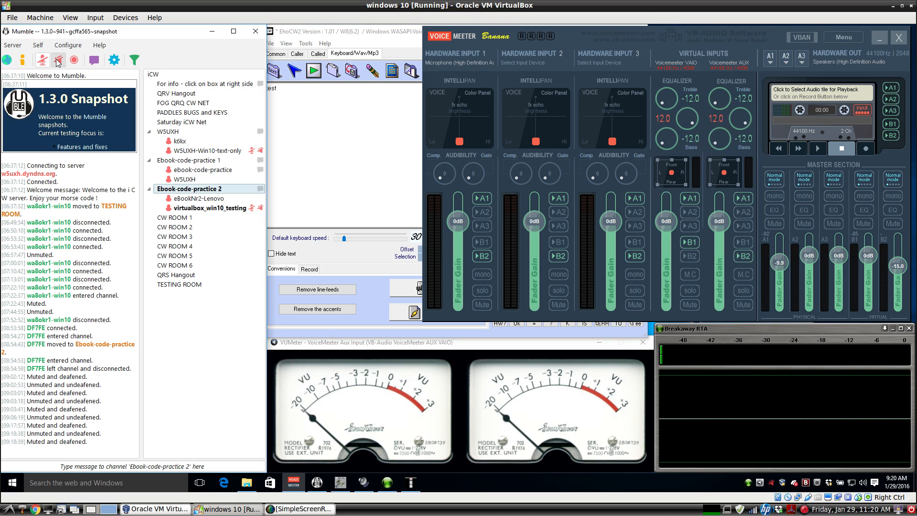
Step: Turn Mumble's microphone and sound back on
click(175, 236)
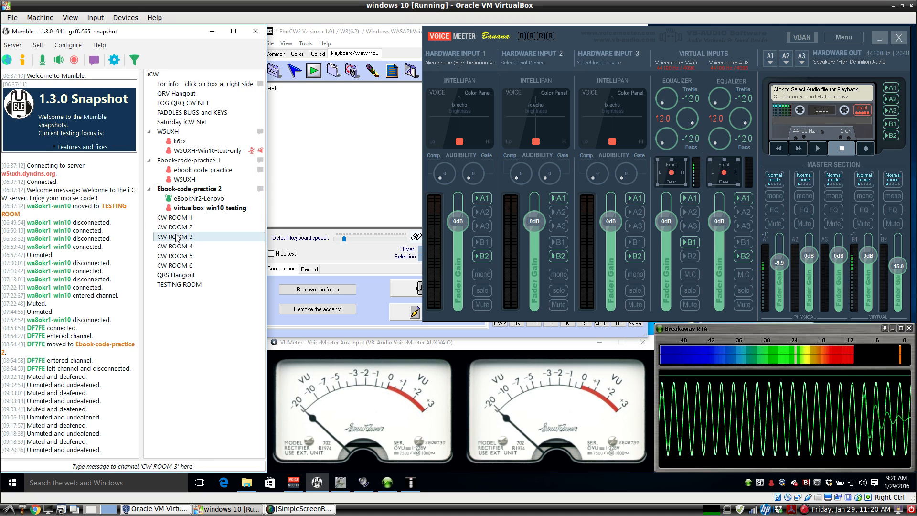
click(67, 44)
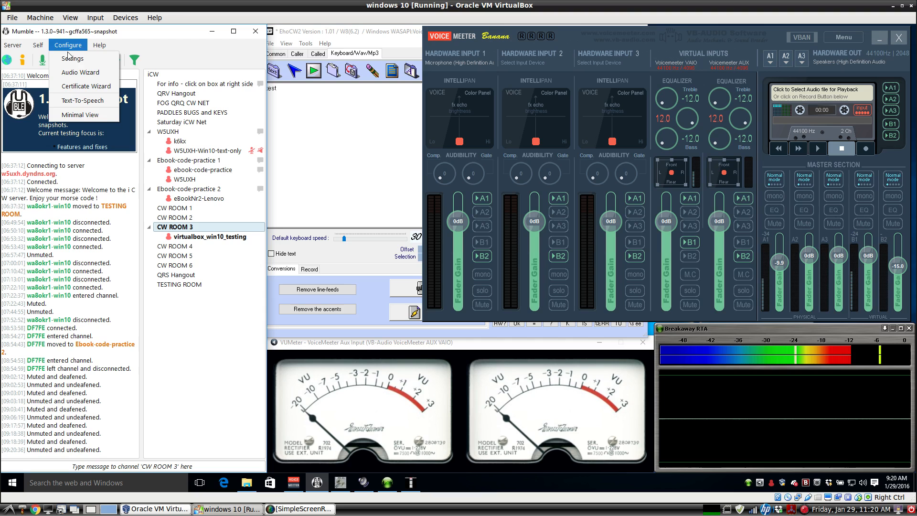
click(73, 58)
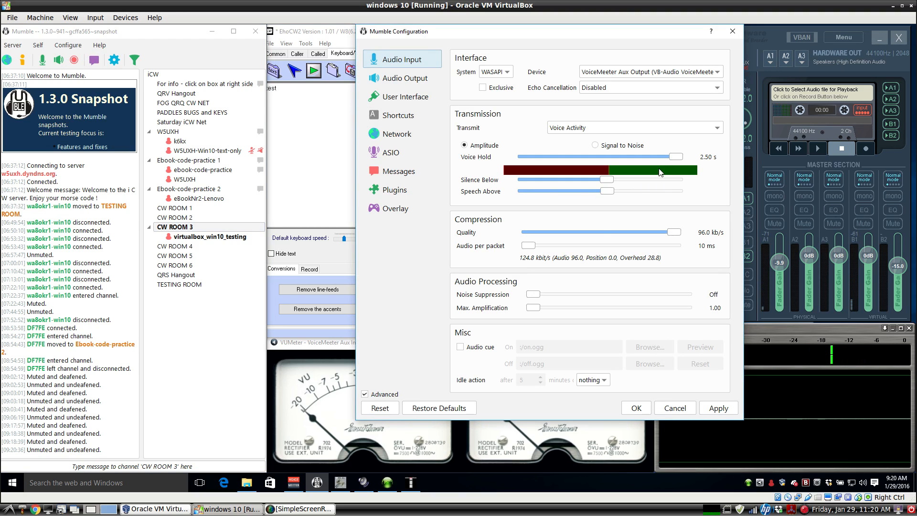
mouse_move(602, 234)
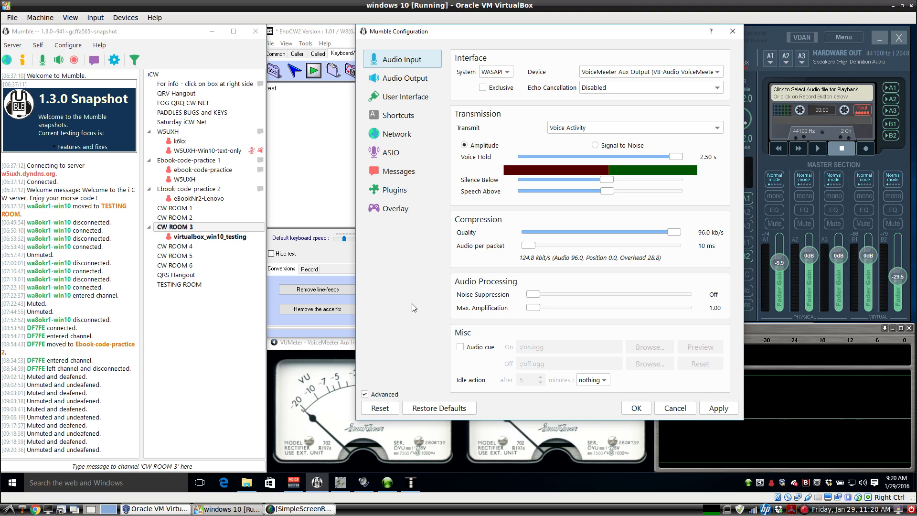
mouse_move(395, 338)
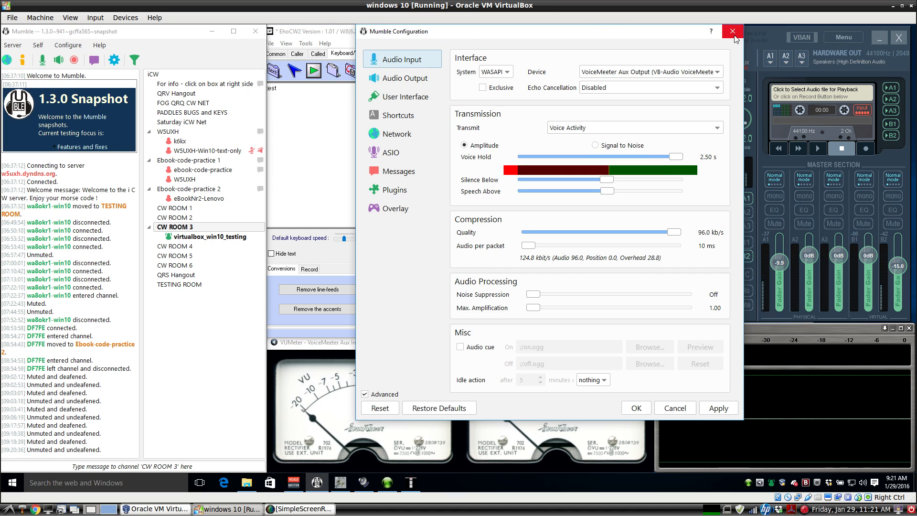
click(732, 31)
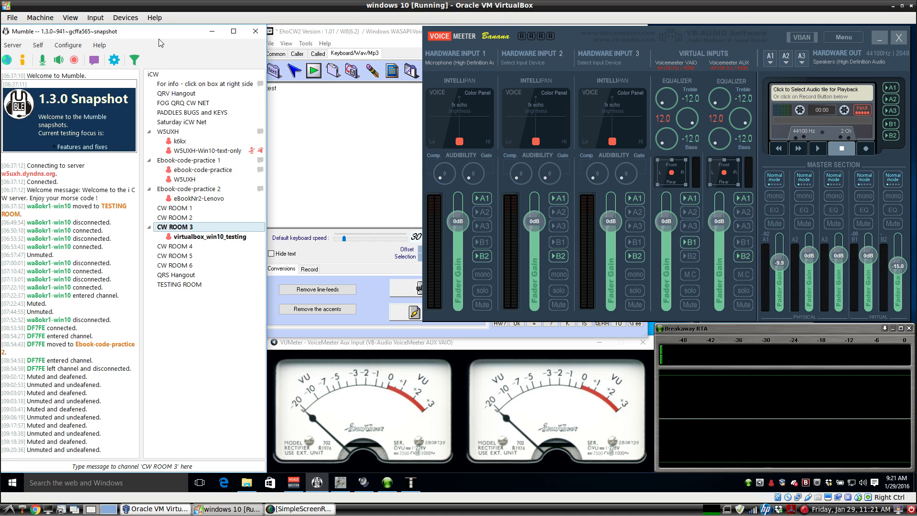
mouse_move(167, 153)
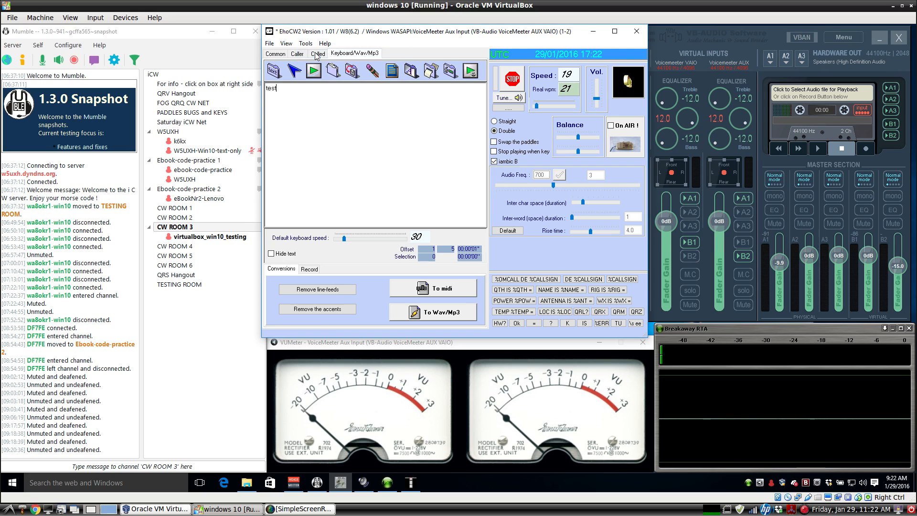
Step: Open EhoCW2's Parameters, showing the VoiceMeeter Aux Input sound device
click(305, 43)
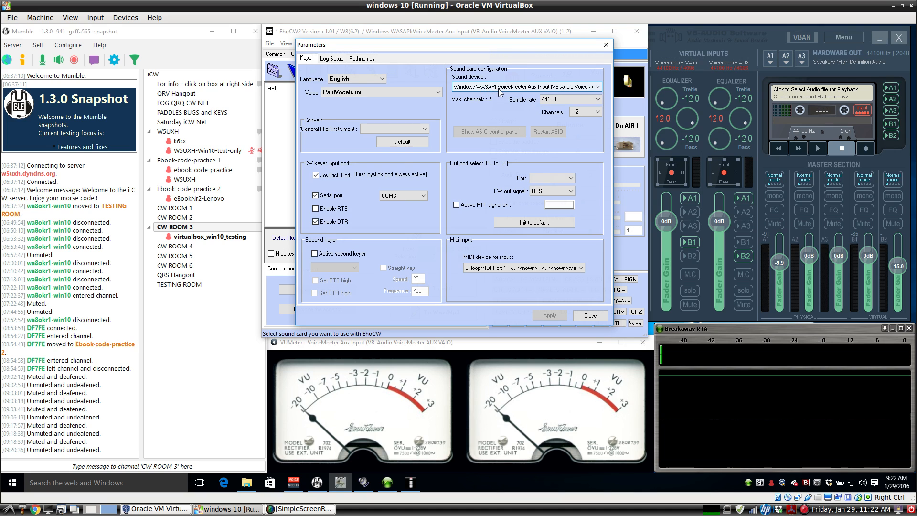
mouse_move(543, 93)
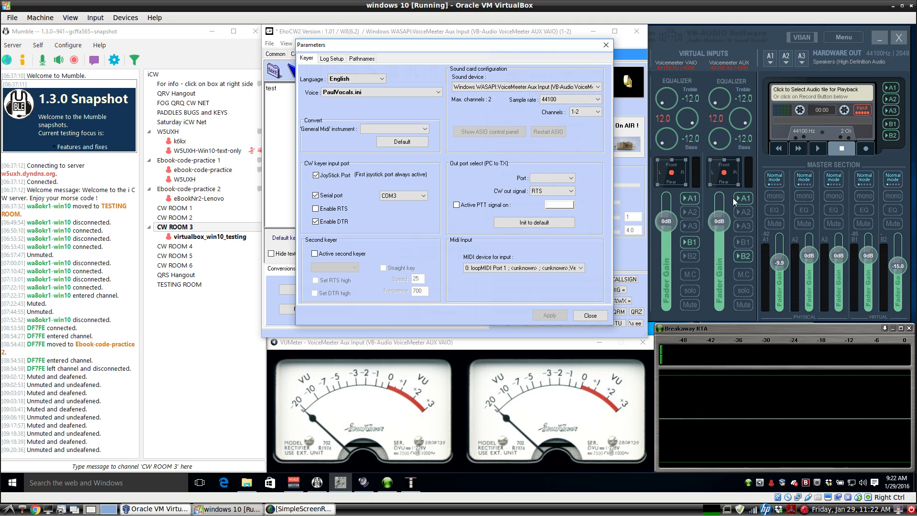
mouse_move(740, 58)
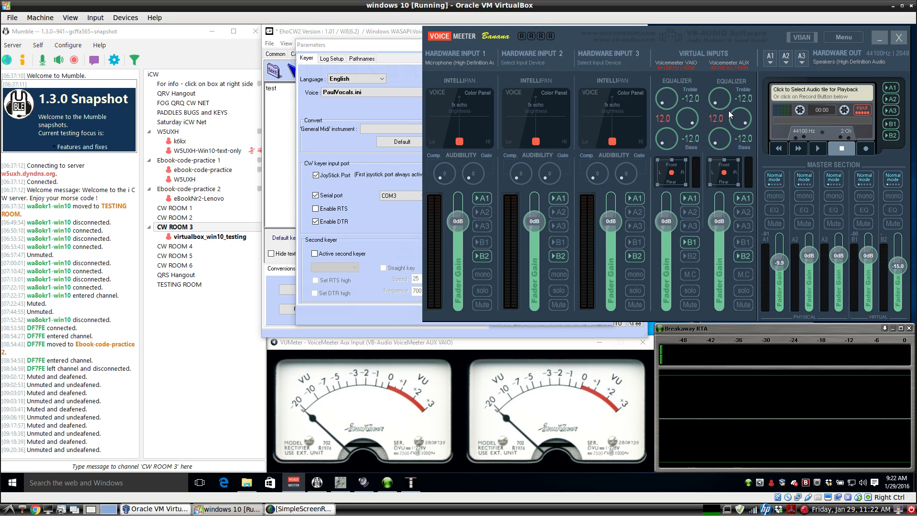
mouse_move(776, 191)
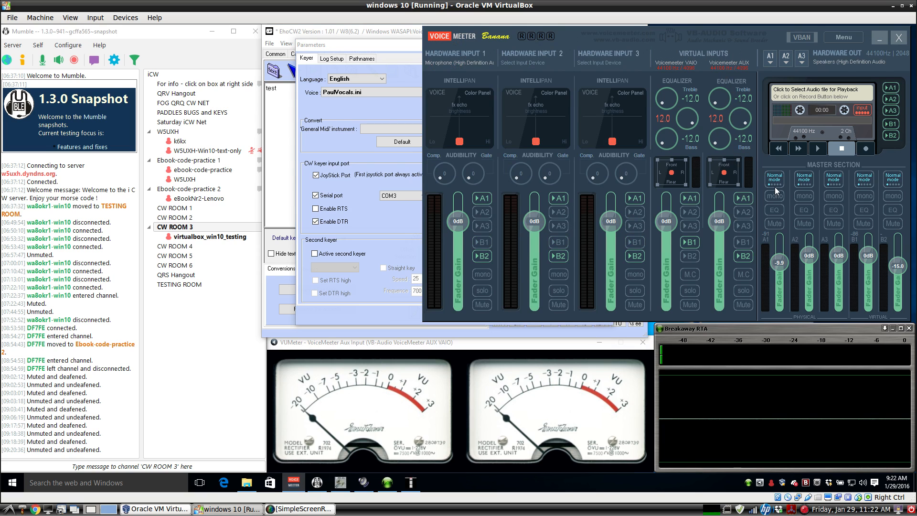
Step: Keep VoiceMeeter's A1 output on MME Speakers (High Definition Audio)
click(769, 58)
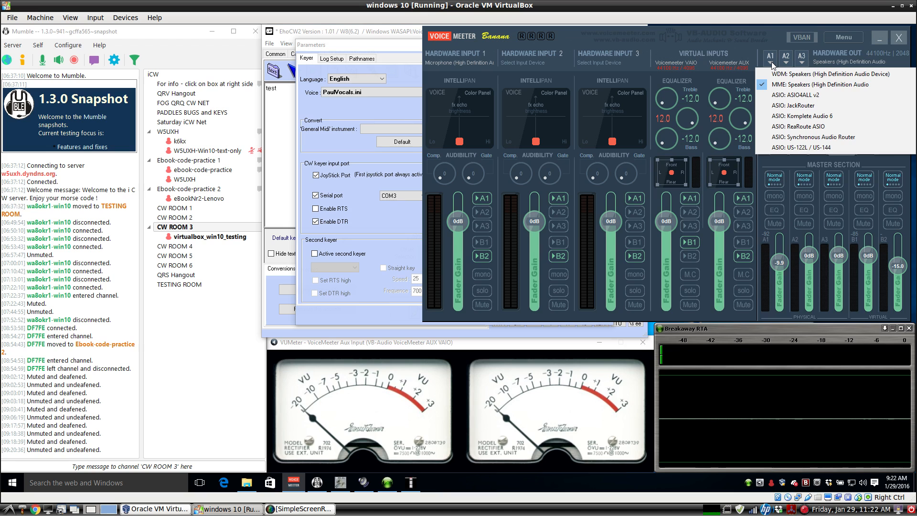
mouse_move(842, 84)
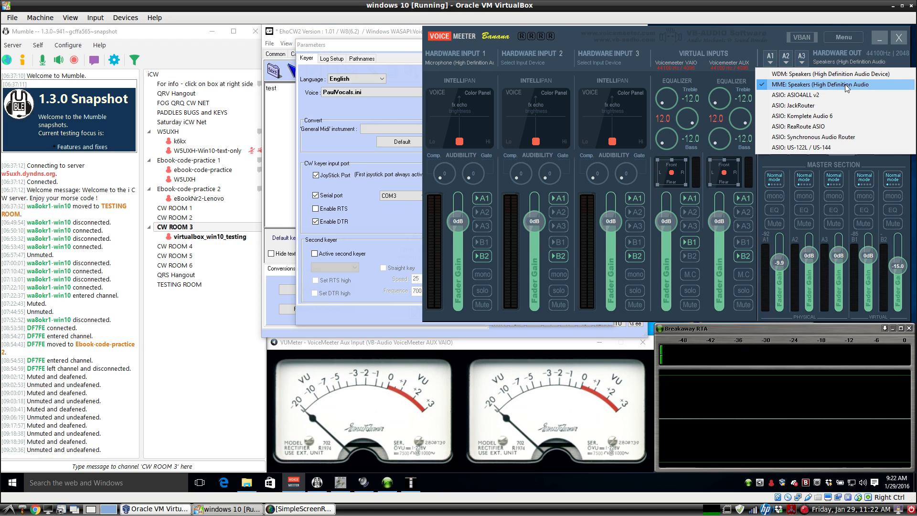
click(823, 84)
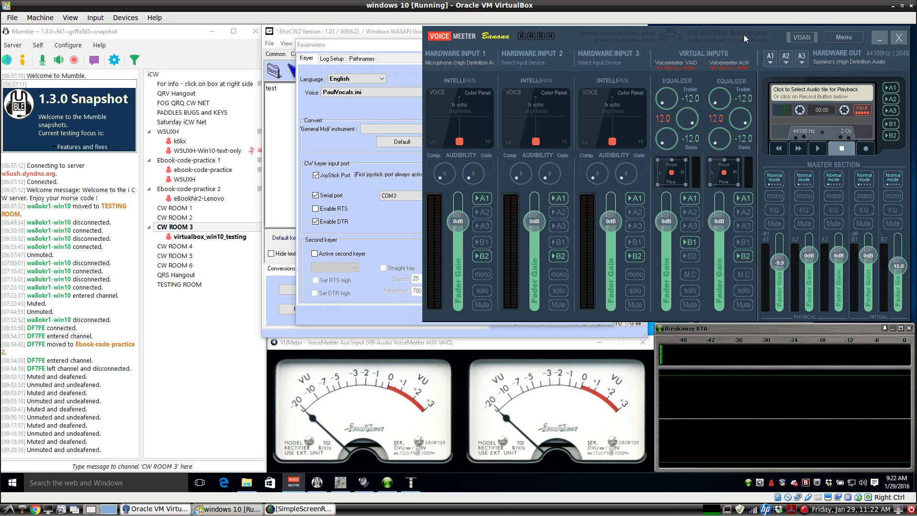
mouse_move(745, 261)
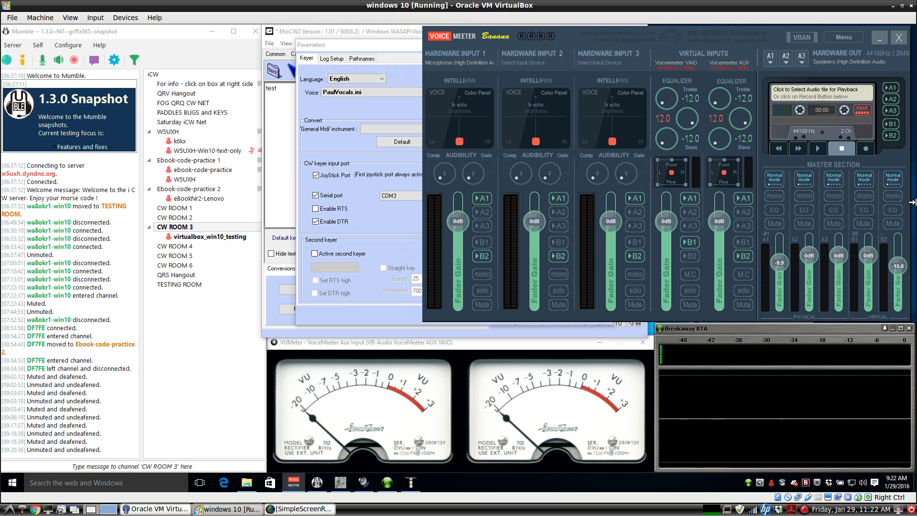
mouse_move(894, 182)
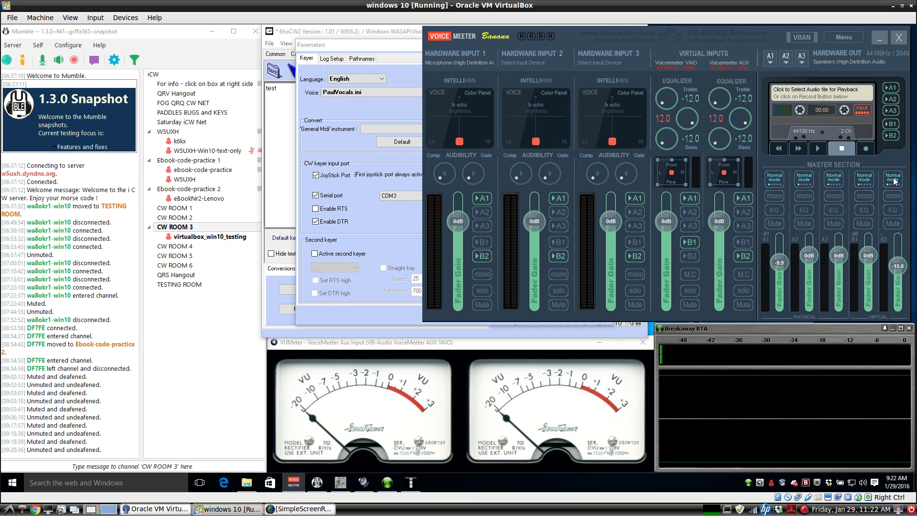
mouse_move(781, 157)
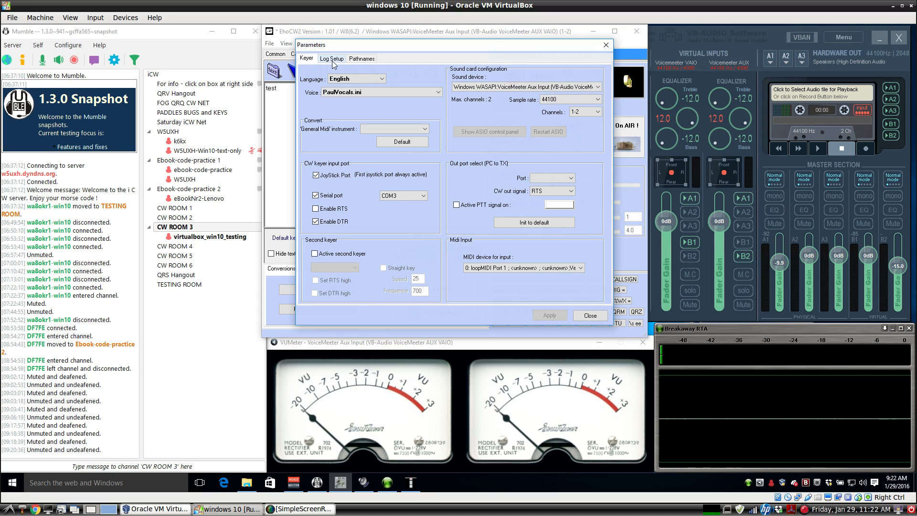
Step: Show the keyer's sound device list, with VoiceMeeter Aux Input via WASAPI selected
click(596, 87)
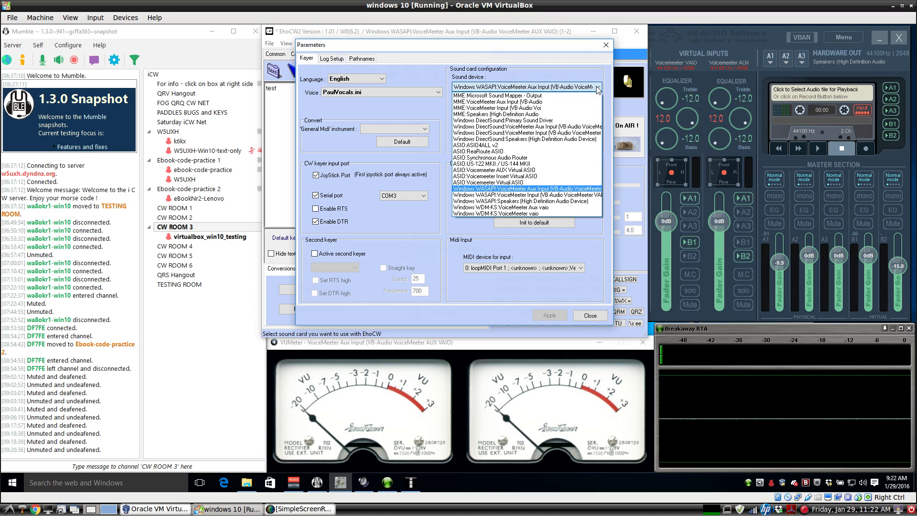
mouse_move(567, 133)
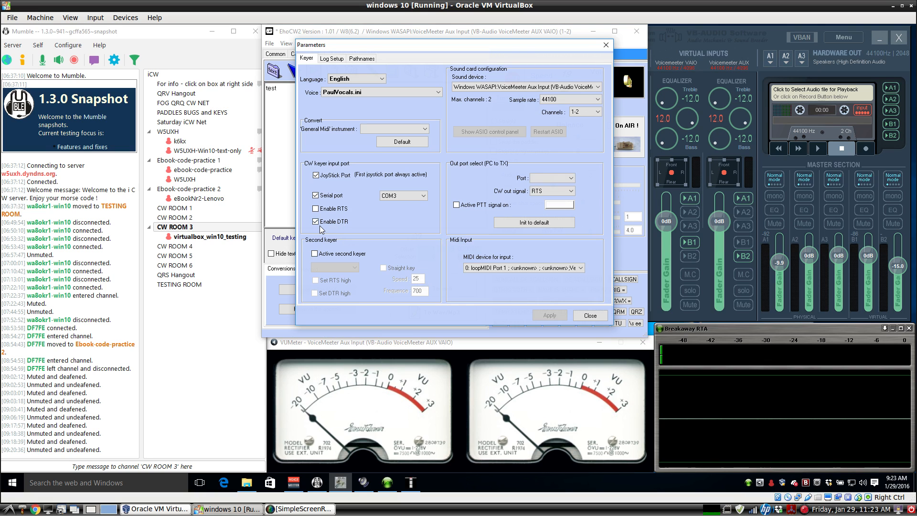
mouse_move(393, 207)
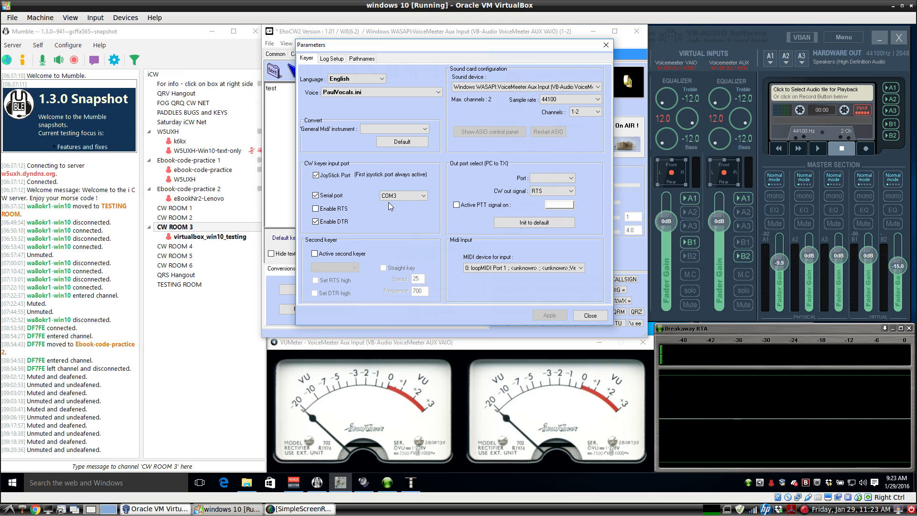
mouse_move(399, 205)
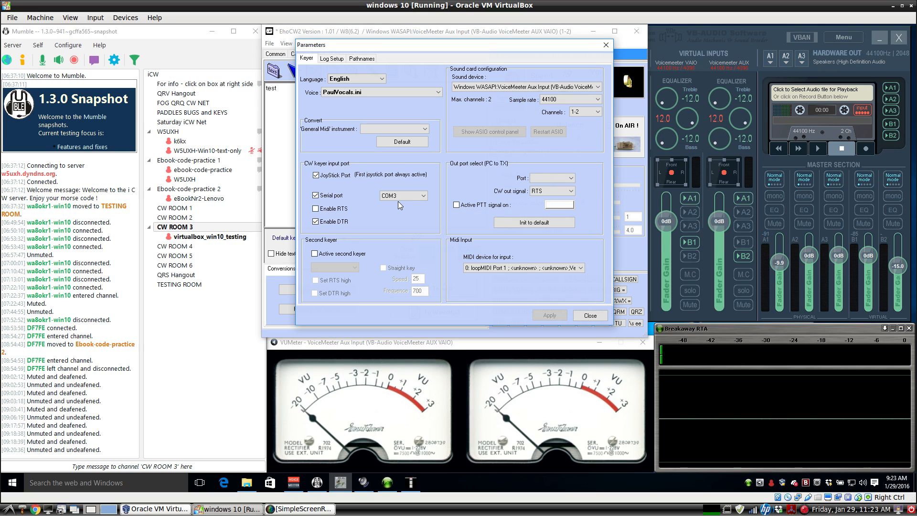
mouse_move(457, 246)
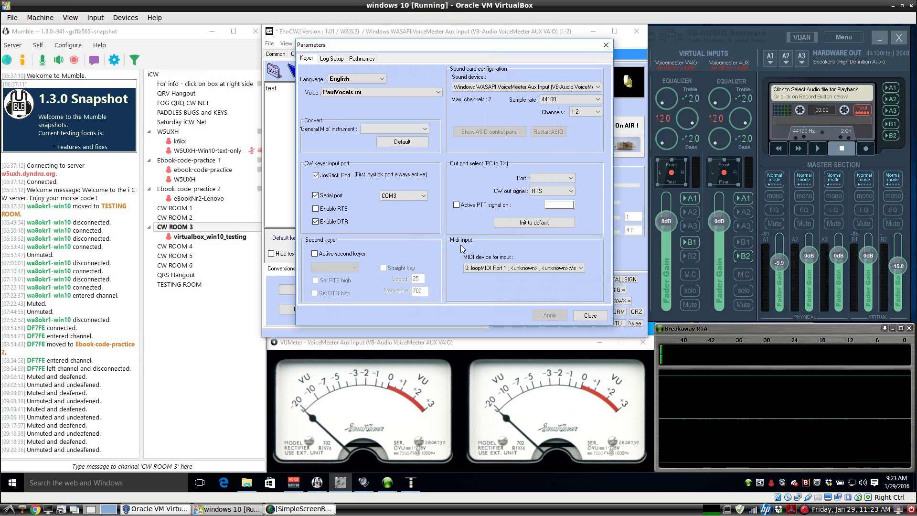
mouse_move(531, 260)
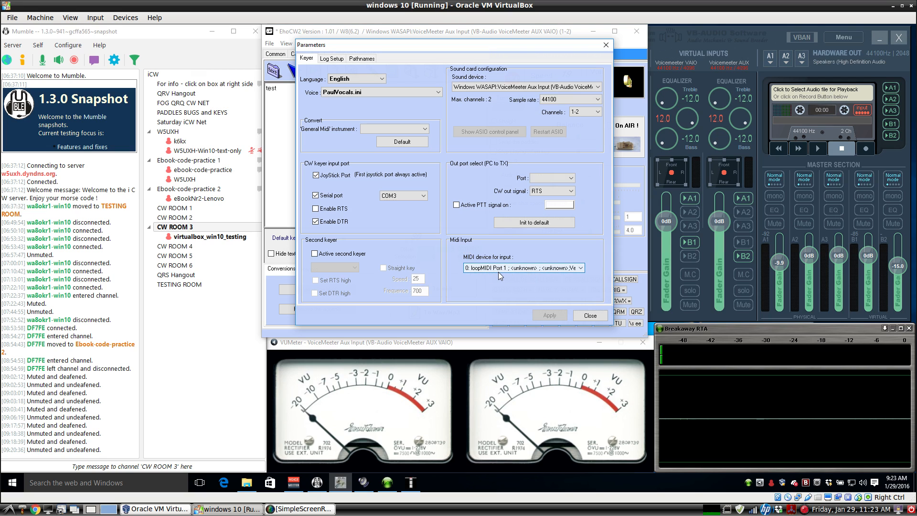
mouse_move(474, 278)
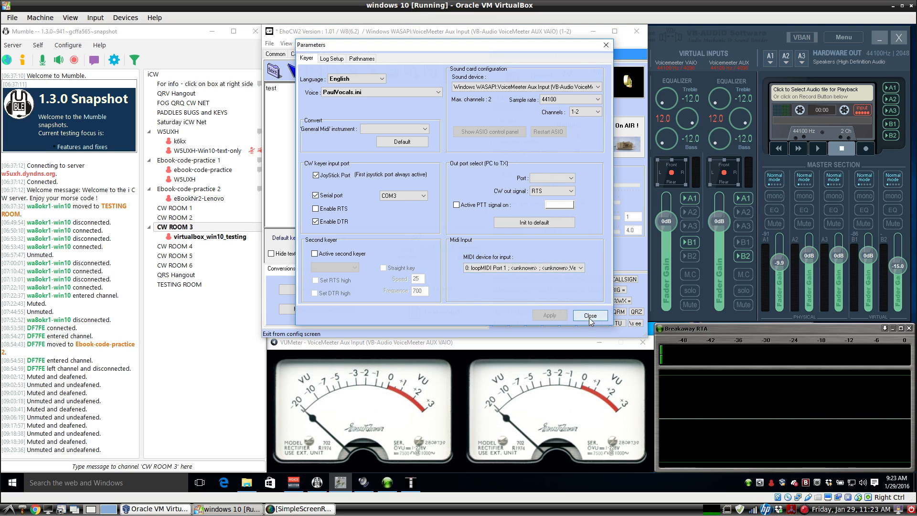
Step: Close EhoCW2's Parameters and type 'testwar' after the existing text
click(590, 315)
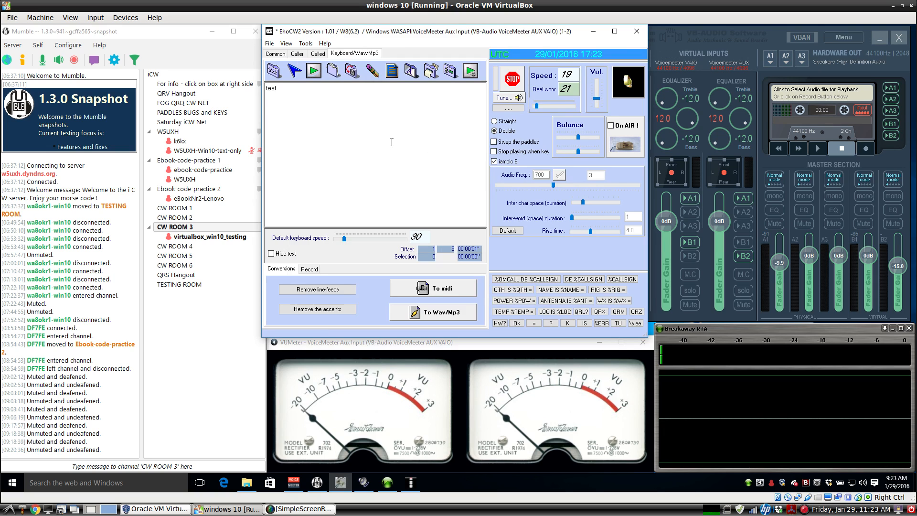
mouse_move(361, 166)
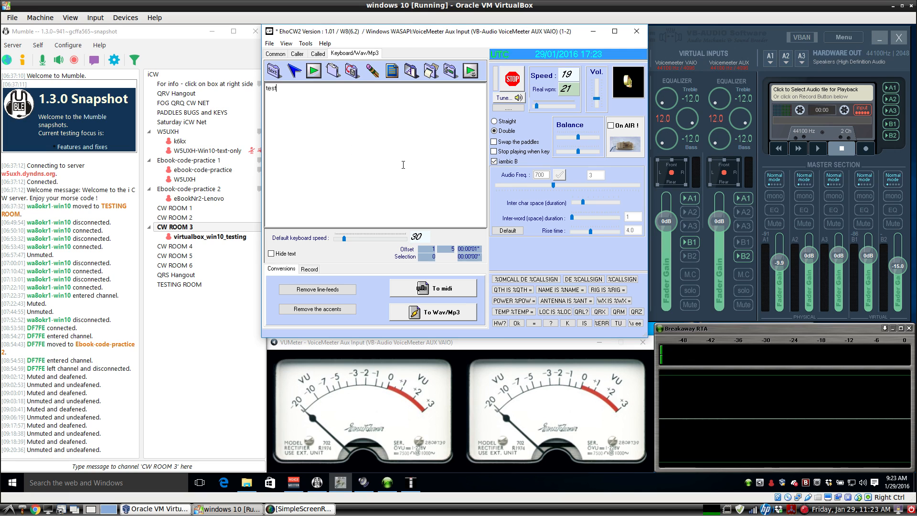
mouse_move(440, 137)
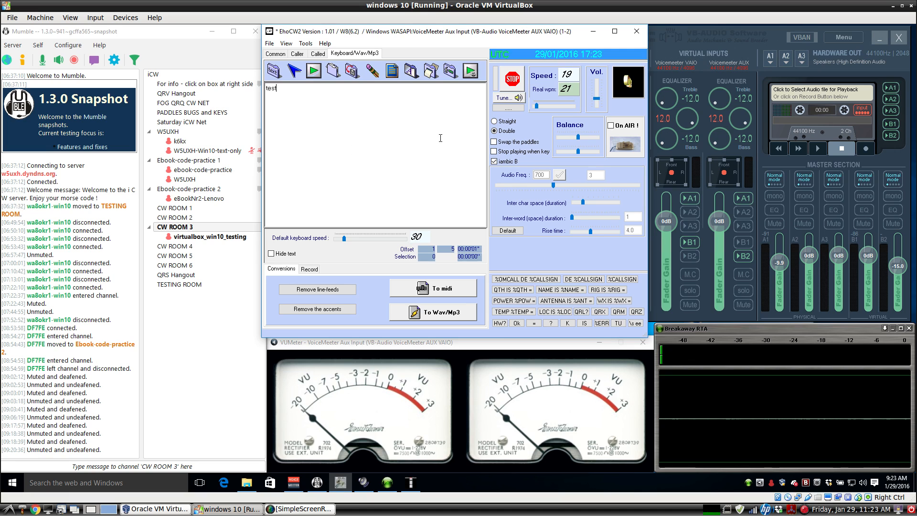
mouse_move(395, 133)
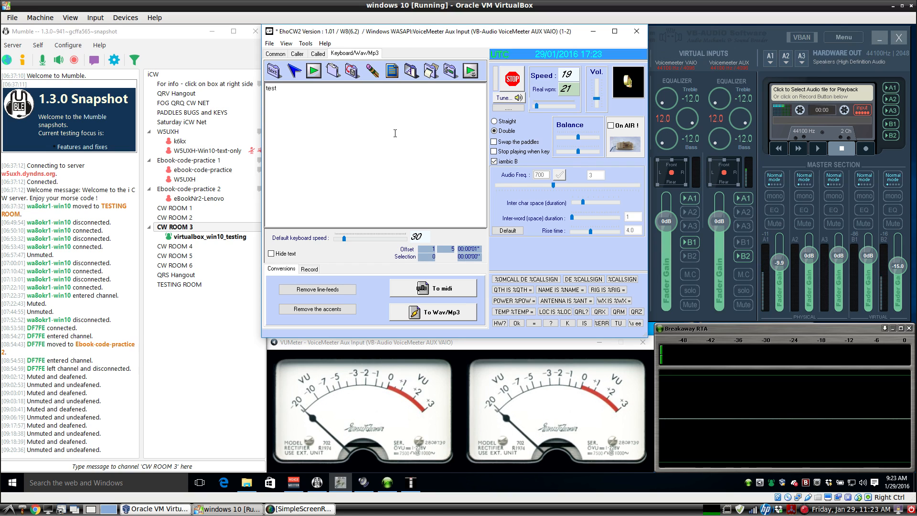
text(test)
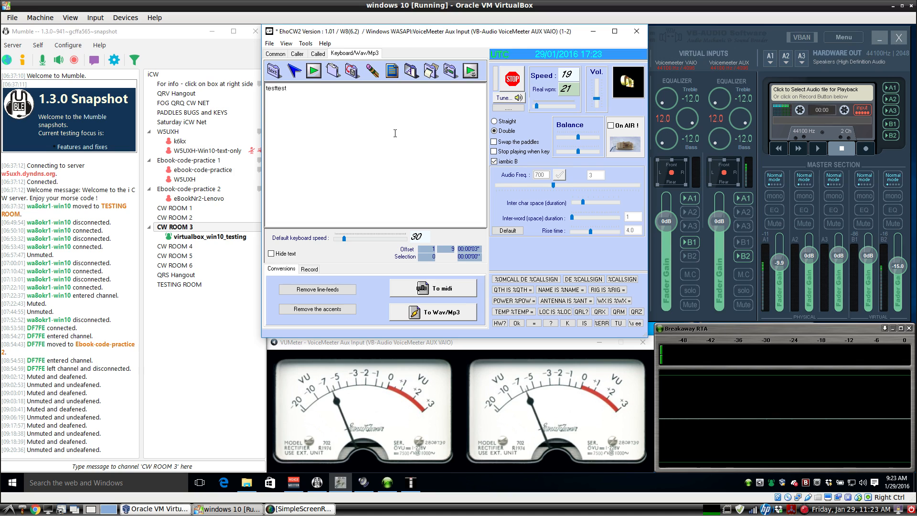
mouse_move(359, 252)
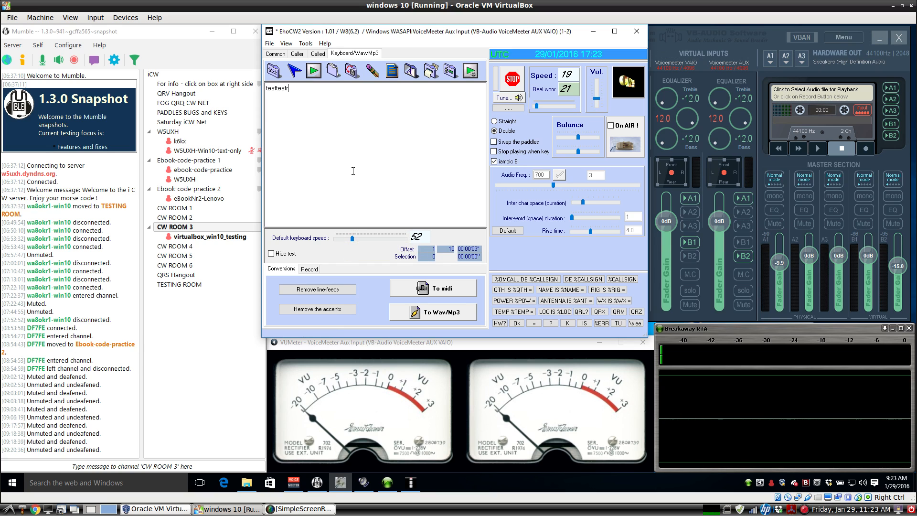
text(war)
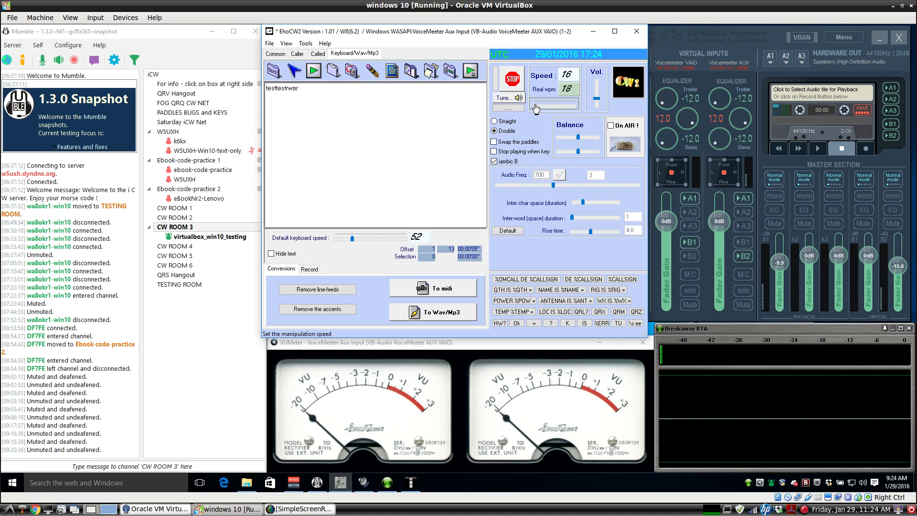
Step: Slow the sending speed to 5 wpm and type 'vvvv'
click(535, 106)
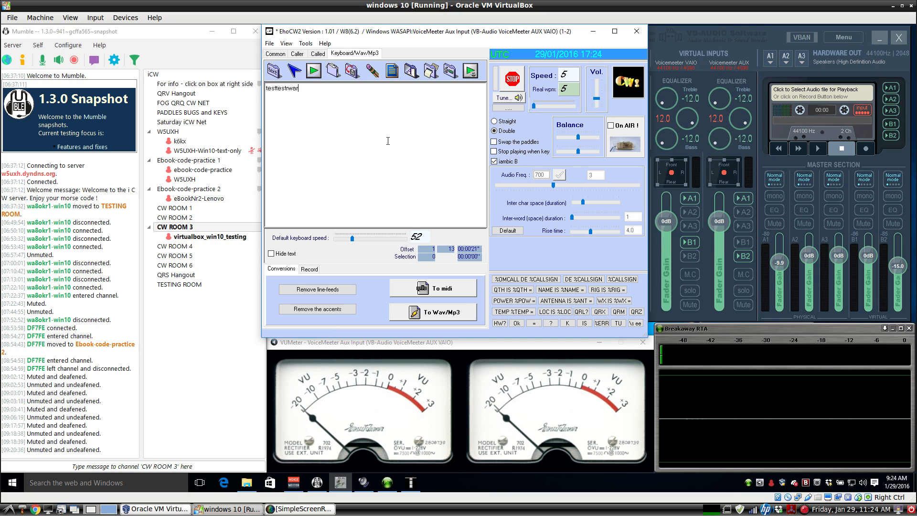
text(vv)
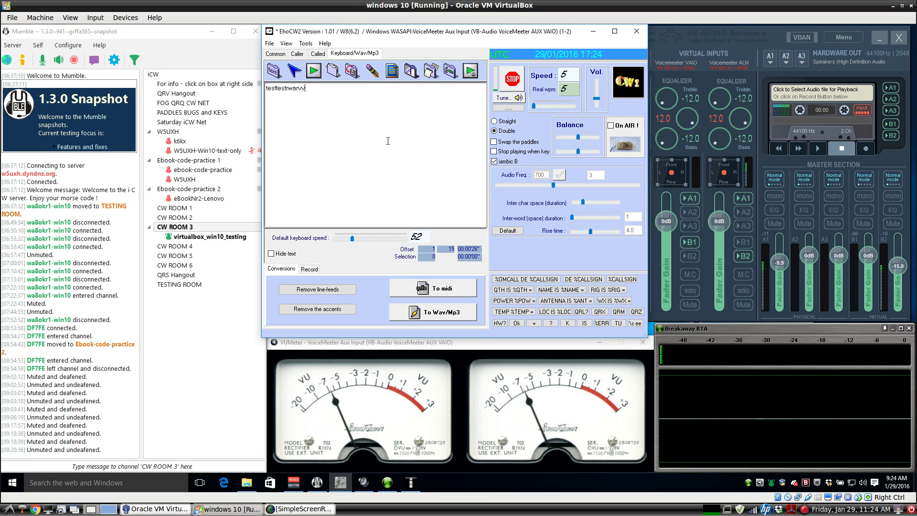
text(vv)
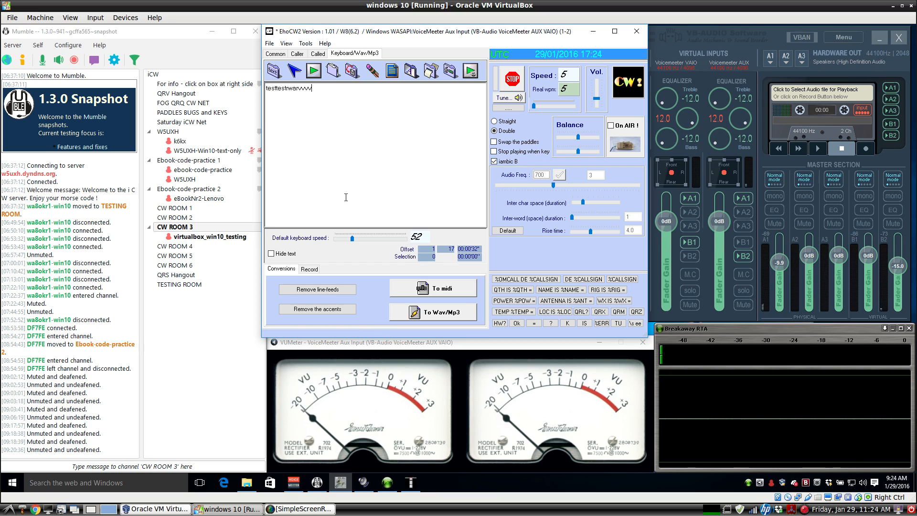
mouse_move(432, 166)
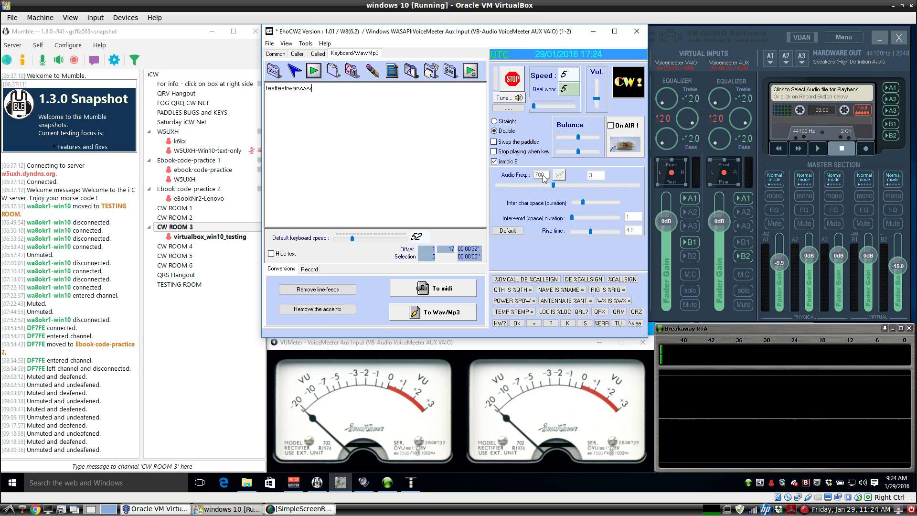
Step: Lower EhoCW2's audio tone frequency from 700 to 696 Hz
click(550, 188)
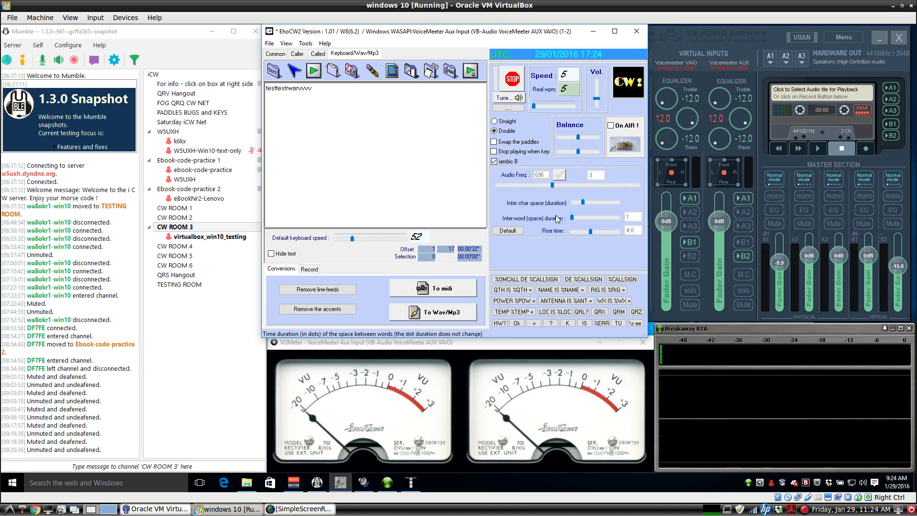
mouse_move(595, 240)
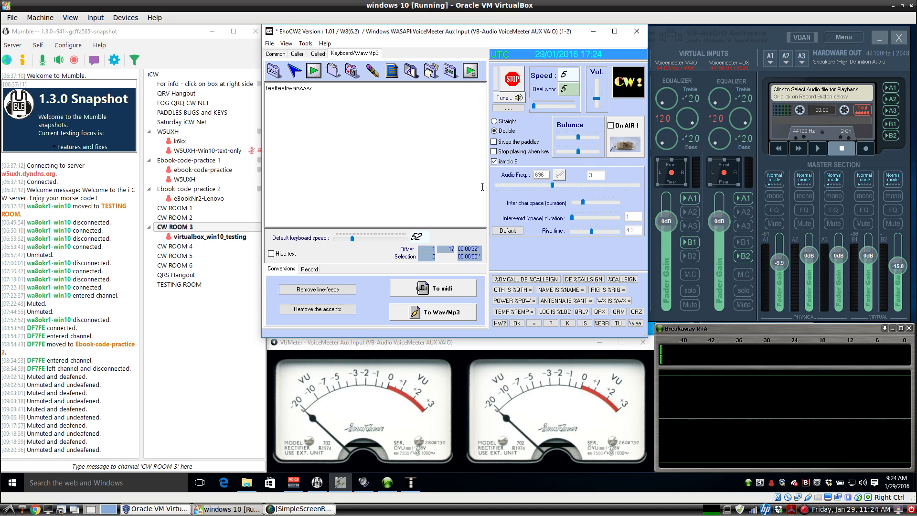
mouse_move(386, 156)
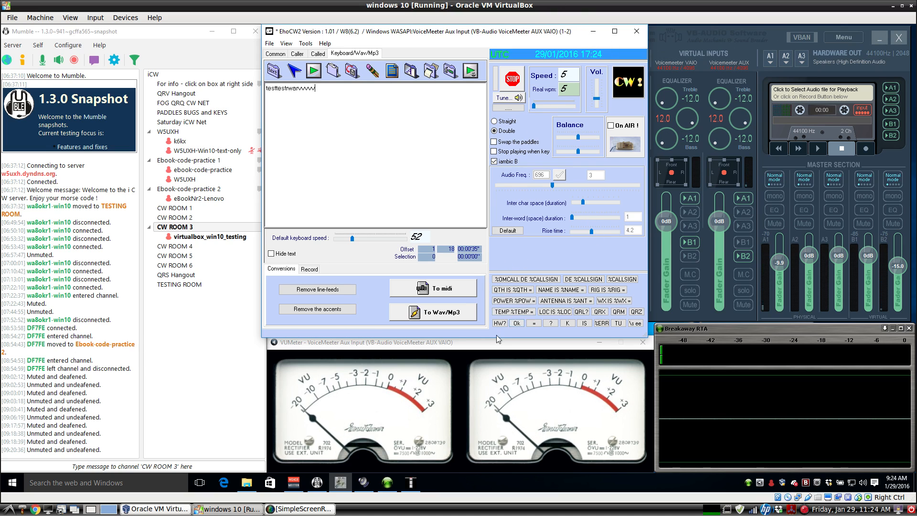
right_click(363, 342)
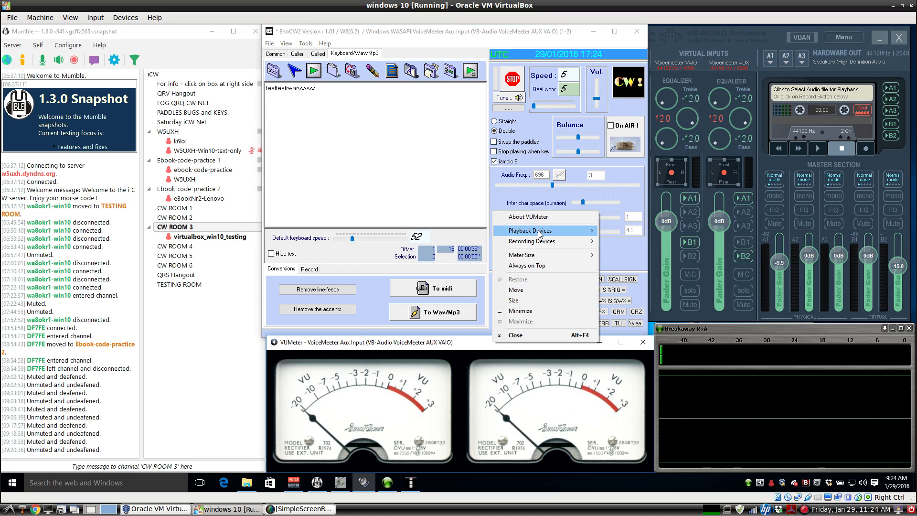
click(527, 229)
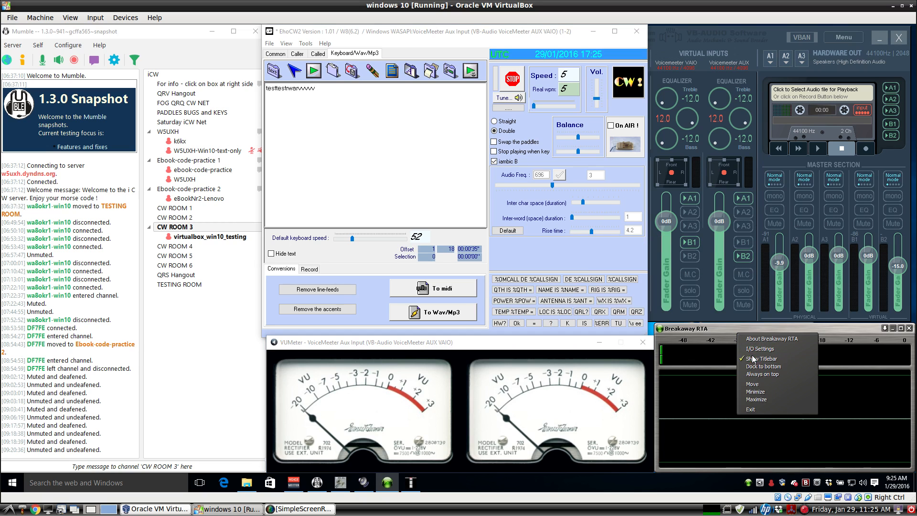
click(758, 348)
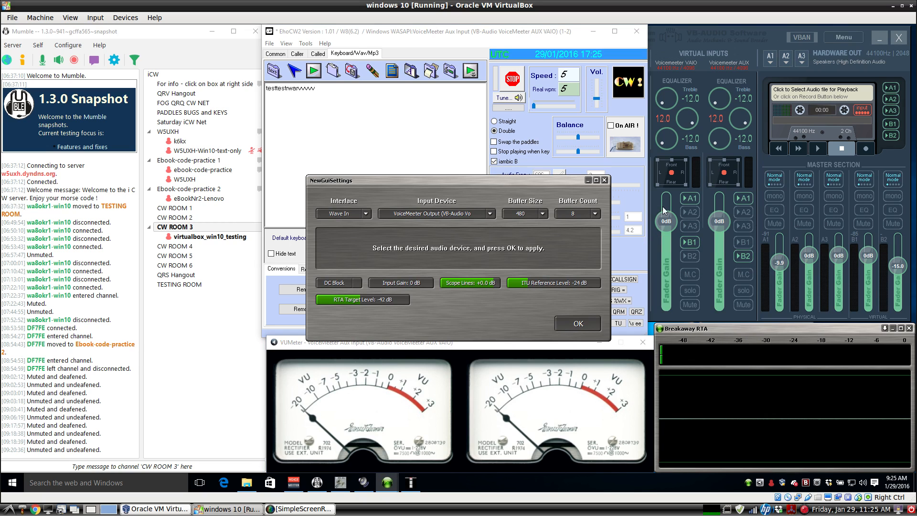
click(576, 322)
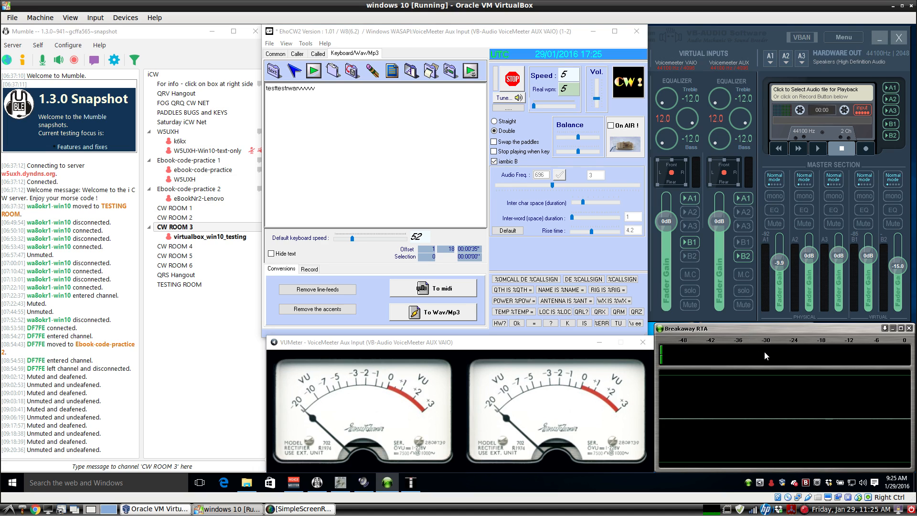
mouse_move(758, 271)
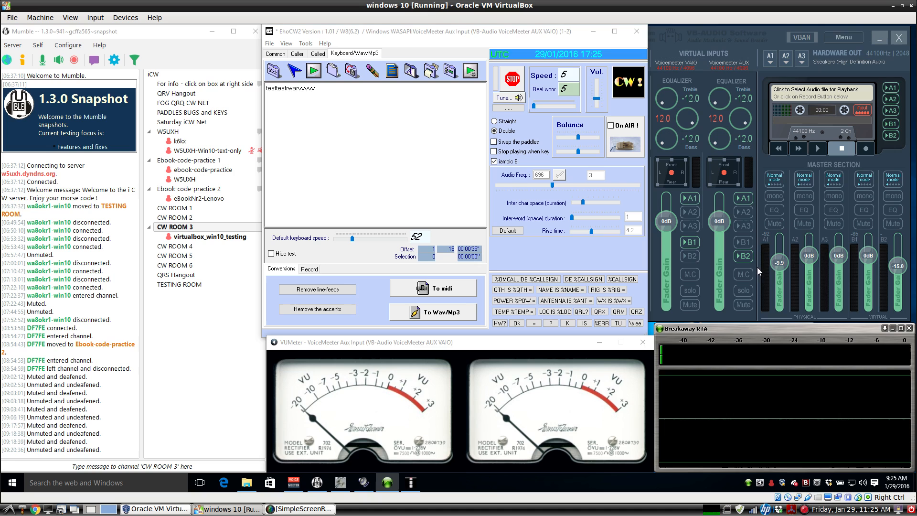
mouse_move(794, 335)
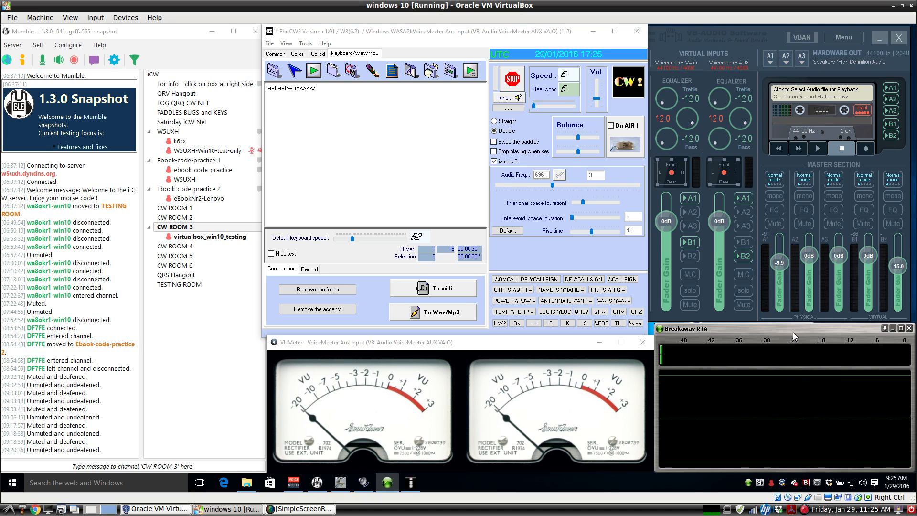
mouse_move(713, 333)
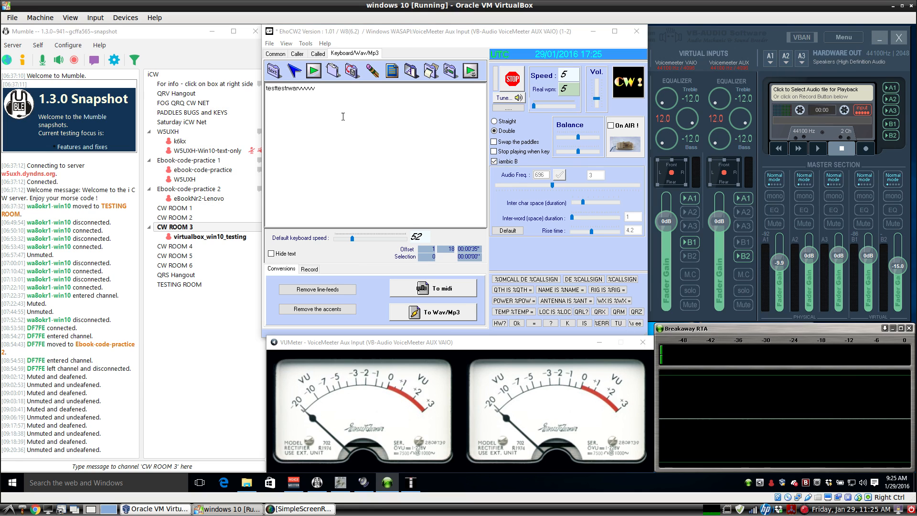
mouse_move(351, 137)
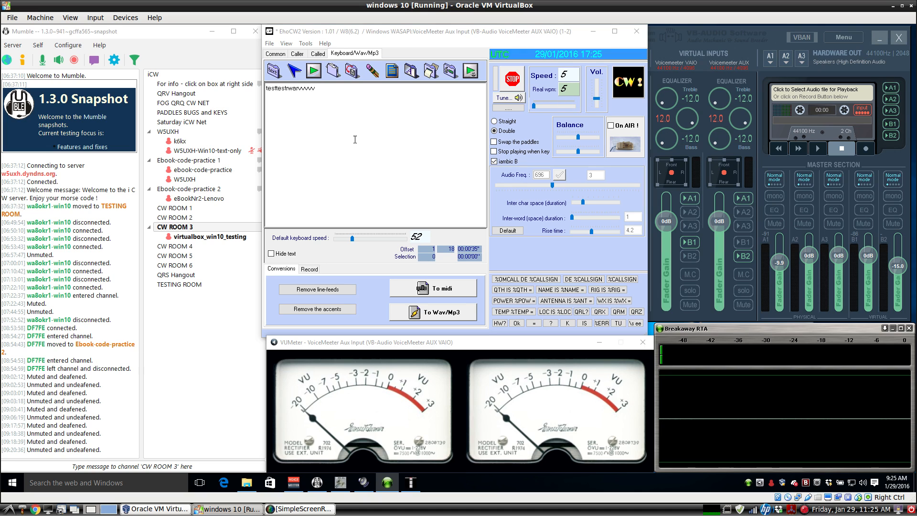
mouse_move(350, 180)
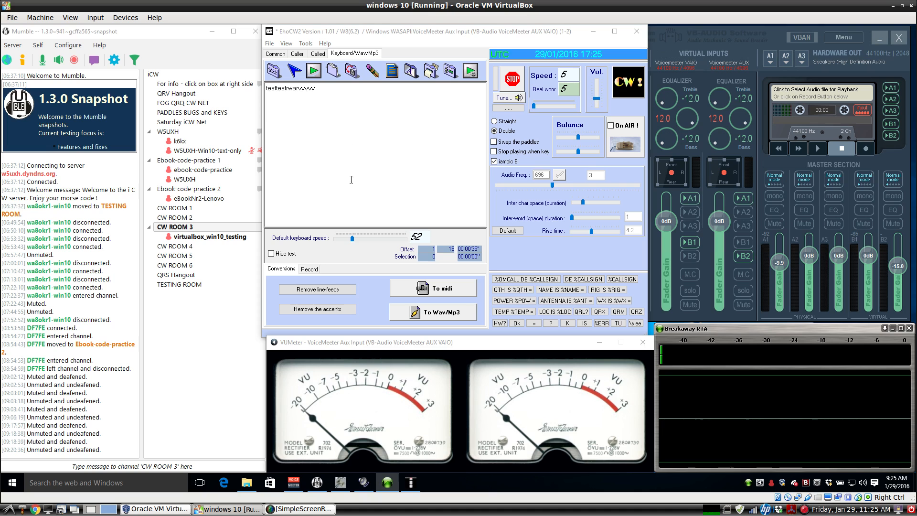